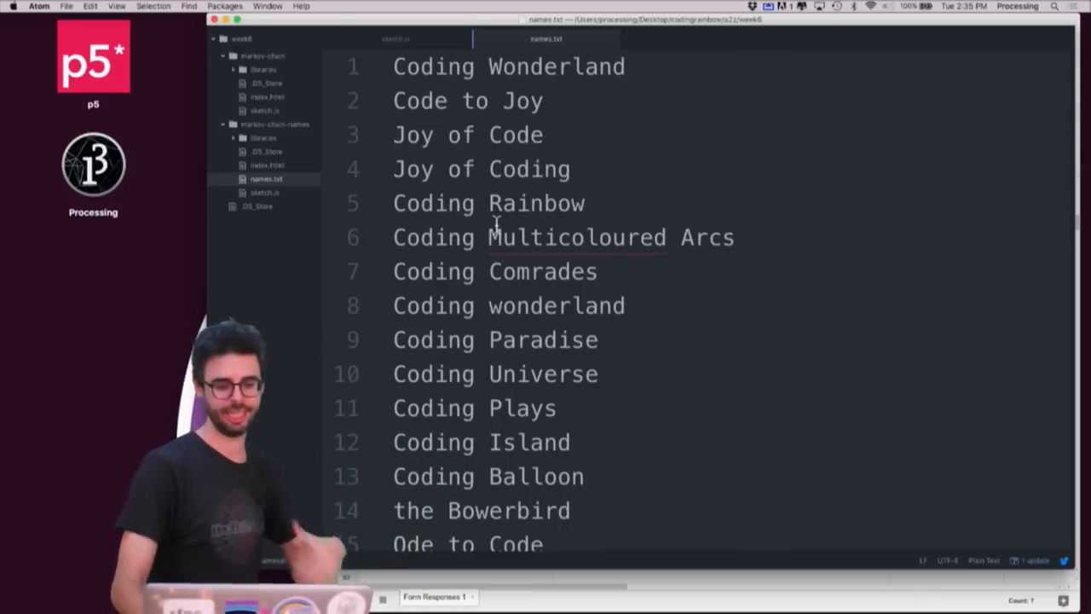
In sketch.js declare 'var names;' and a preload() that loads 'names.txt' via loadStrings and logs names.
left_click(395, 38)
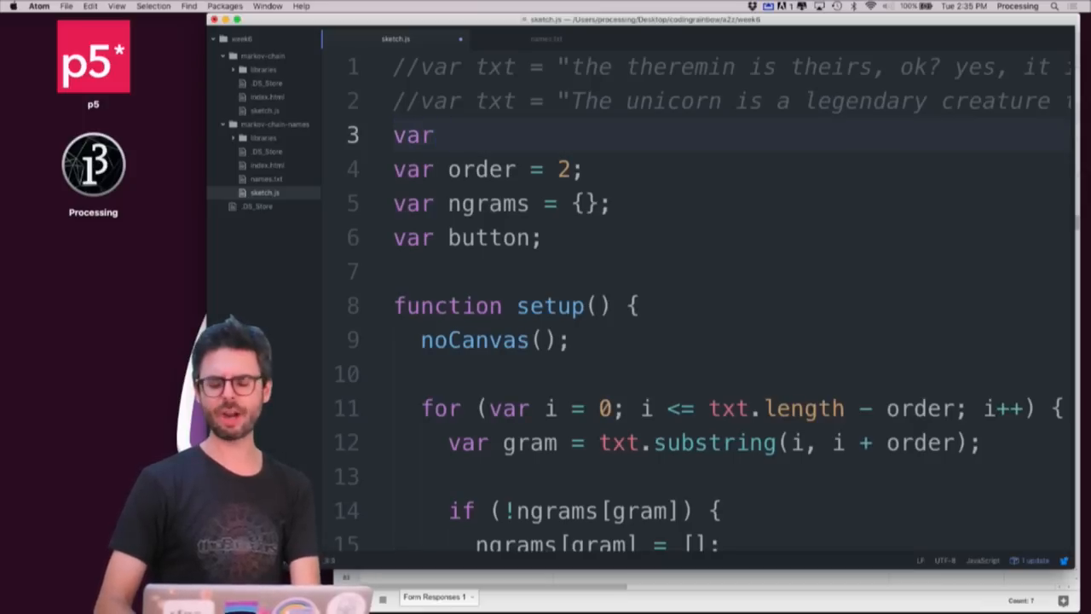
type("names;")
type("f")
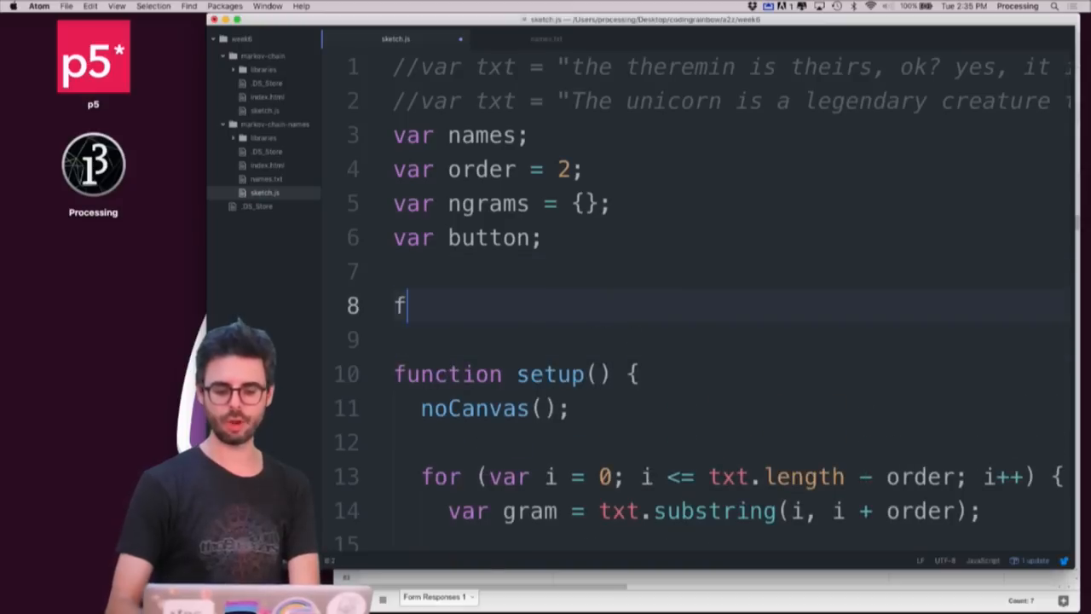
type("unction preload() {")
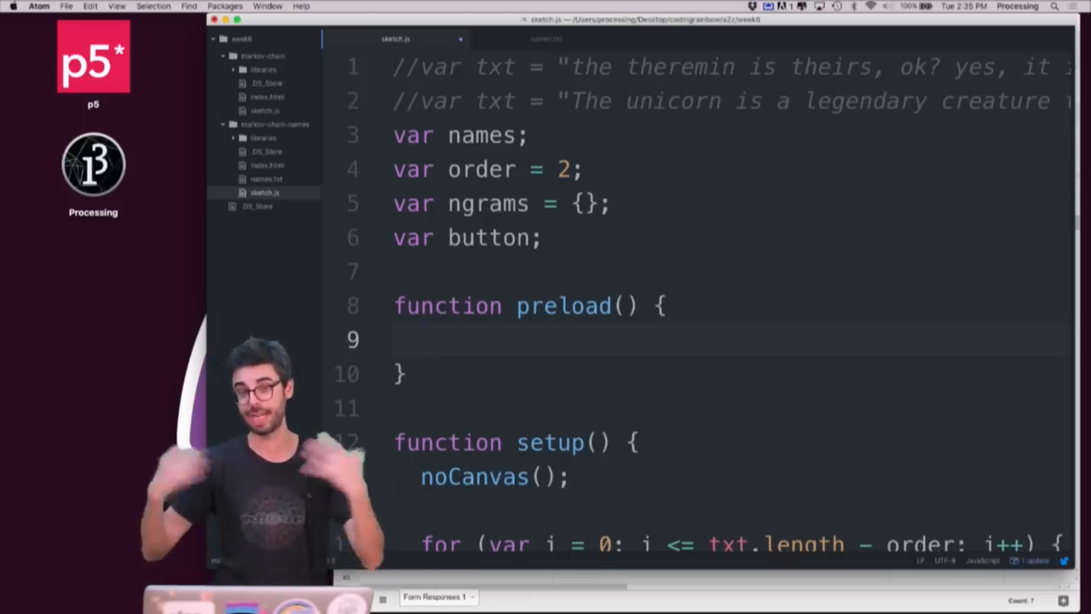
type("names = loadStrings('")
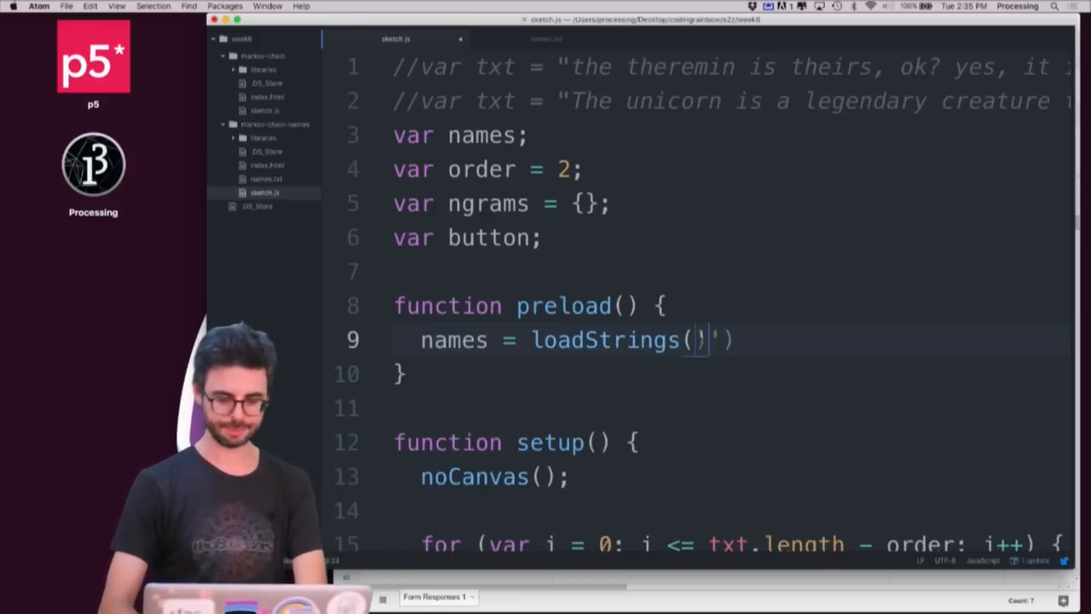
type("names.txt');")
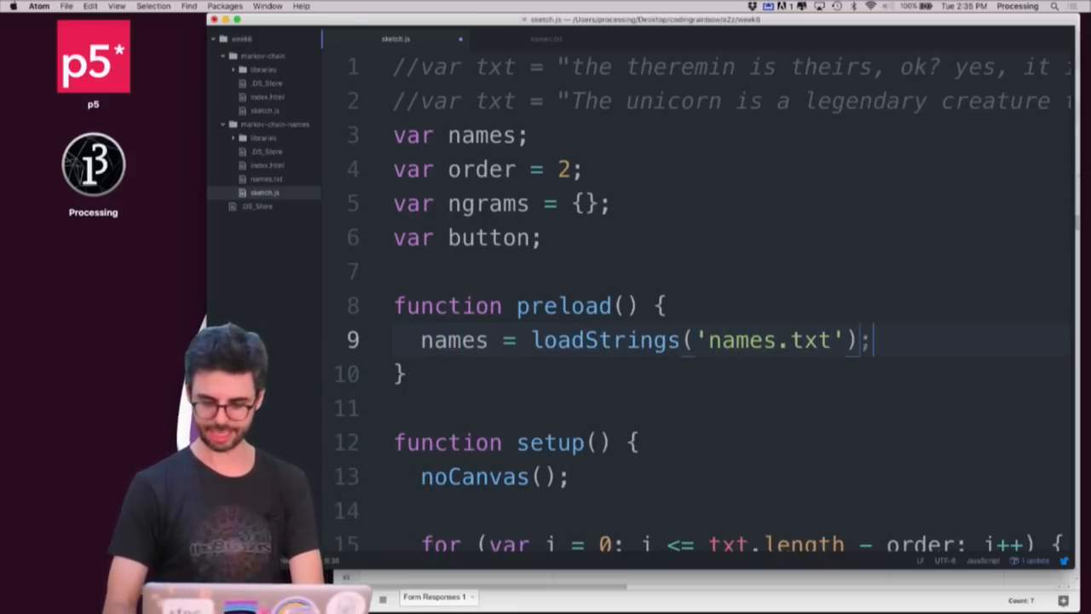
type("console.l")
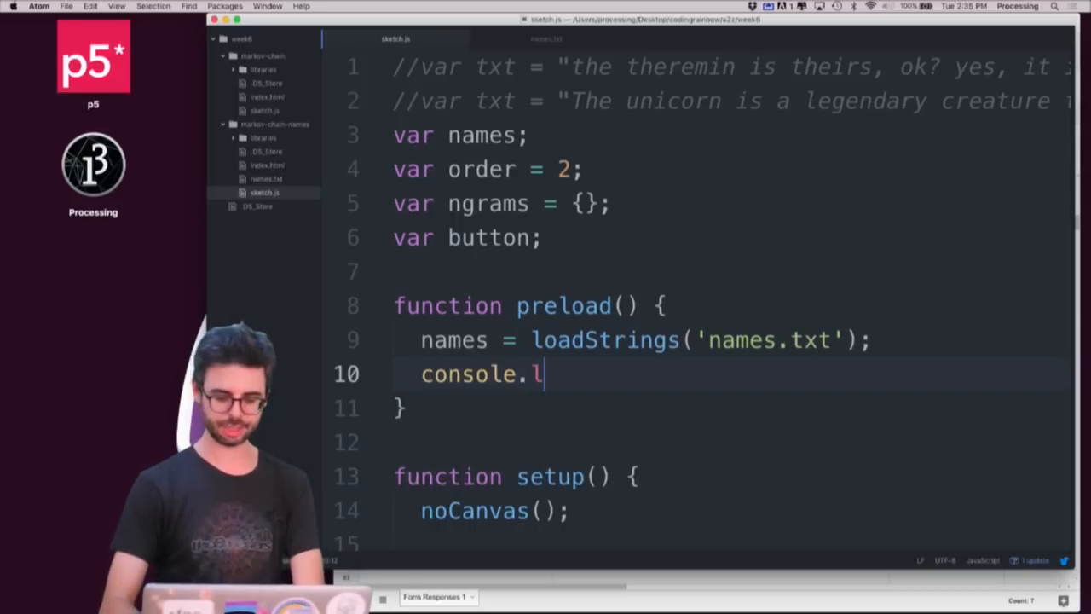
type("og(names);")
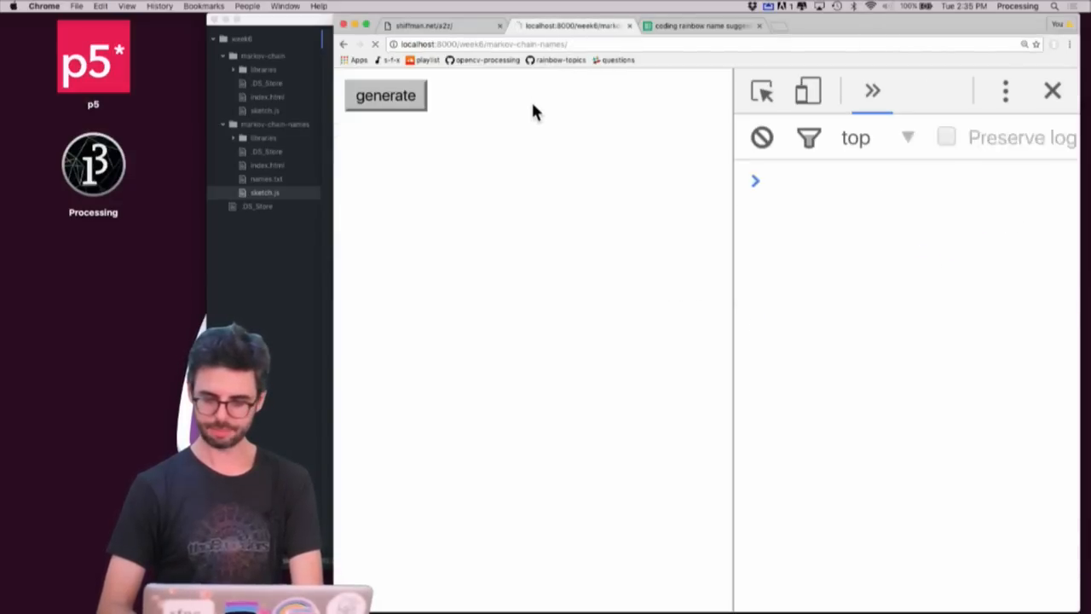
Expand the logged names array in the DevTools console to read the loaded channel names.
left_click(385, 96)
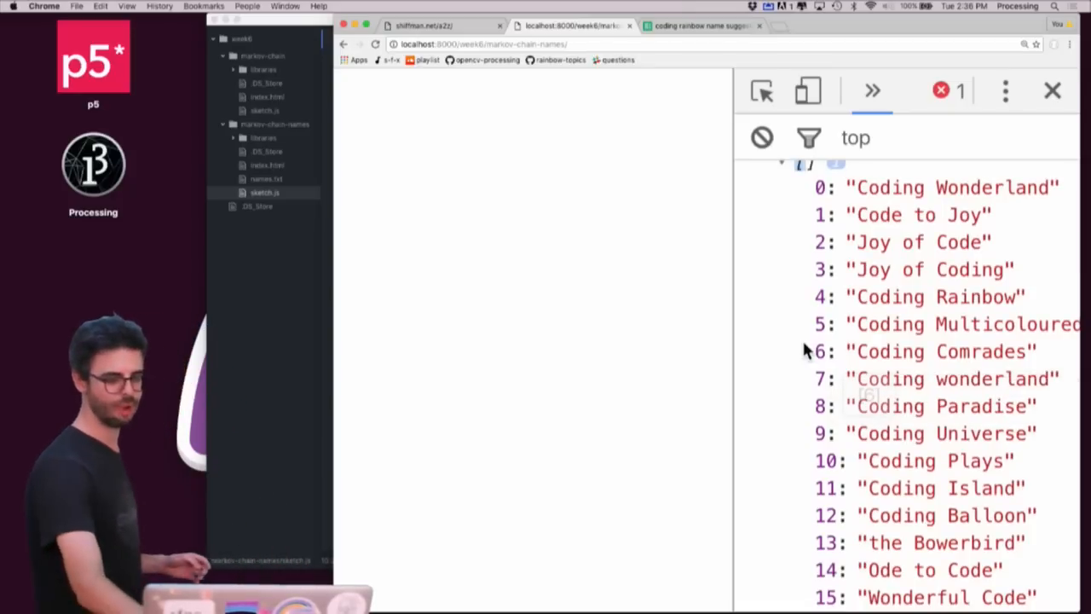
scroll("down", 3)
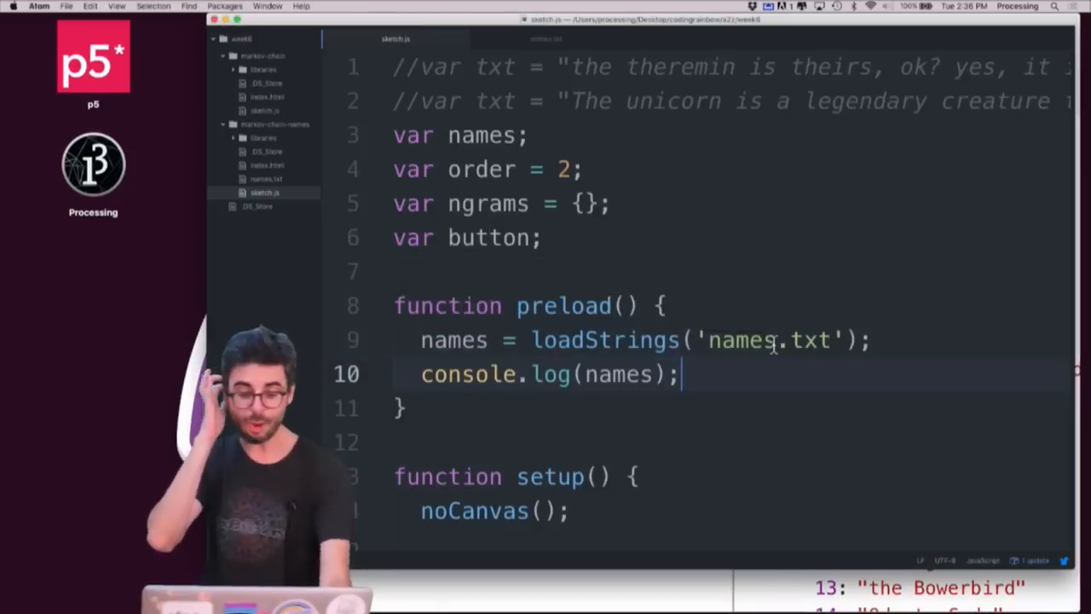
Wrap the n-gram loop in 'for (var j = 0; j < names.length; j++)' and add 'var txt = names[i];'.
scroll("down", 3)
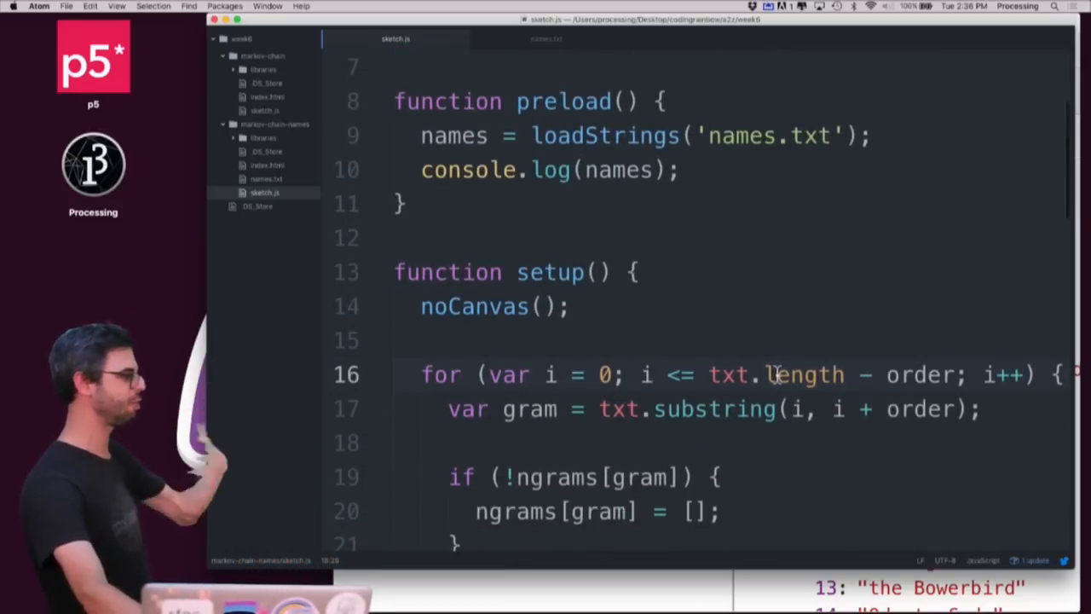
double_click(727, 376)
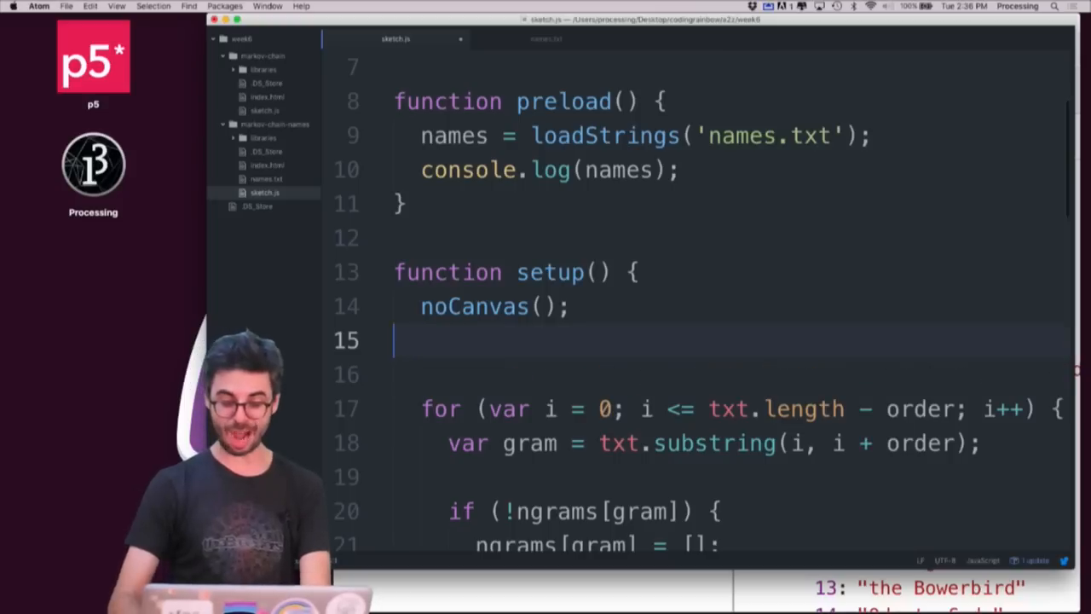
type("for (var j = 0;")
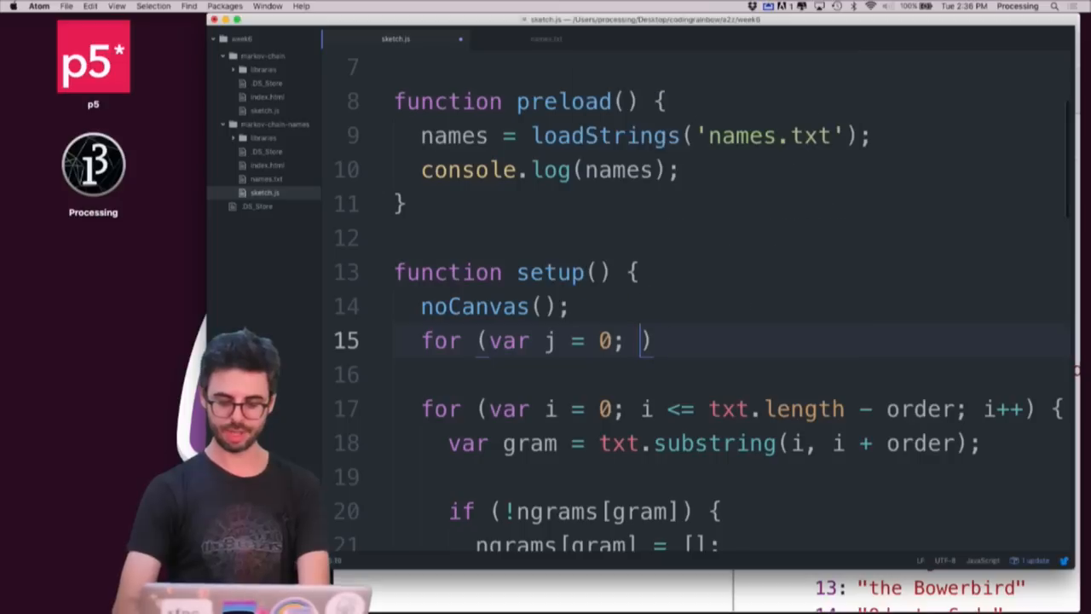
type("j < names.length;")
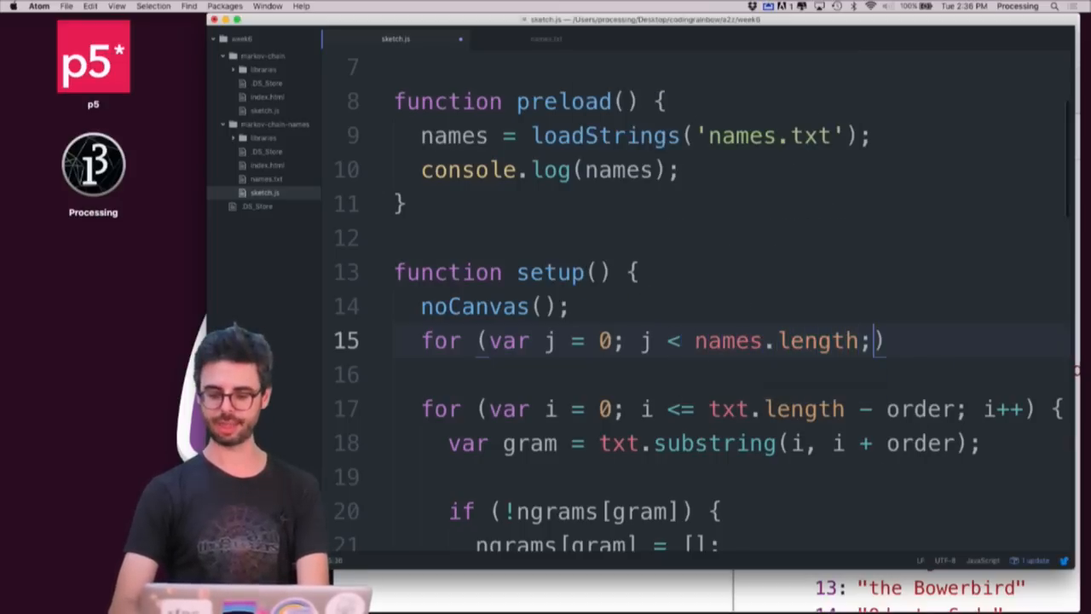
type("j++) {")
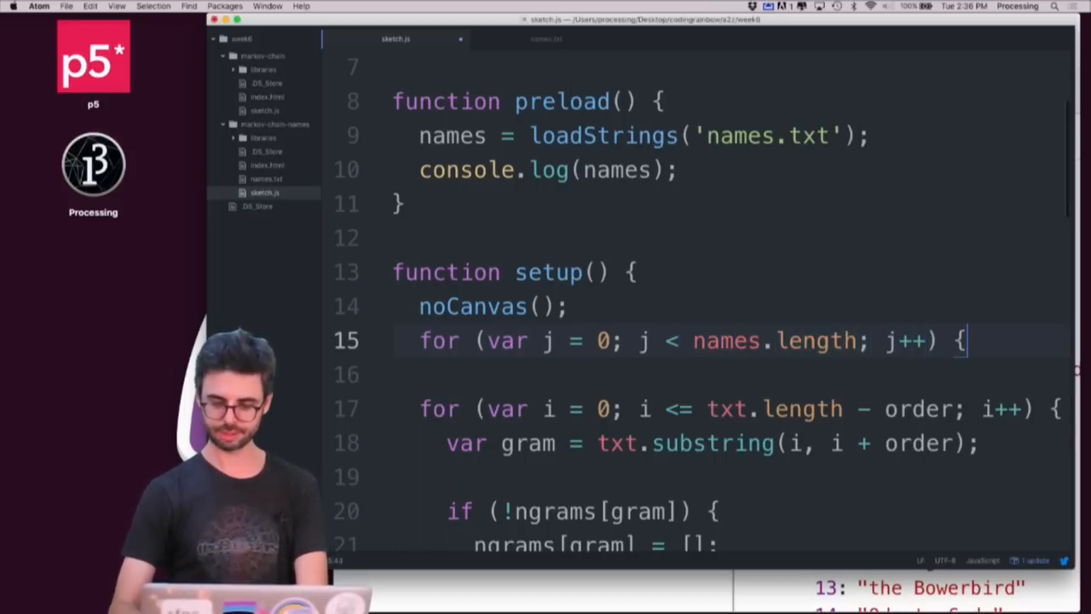
scroll("down", 3)
type("}")
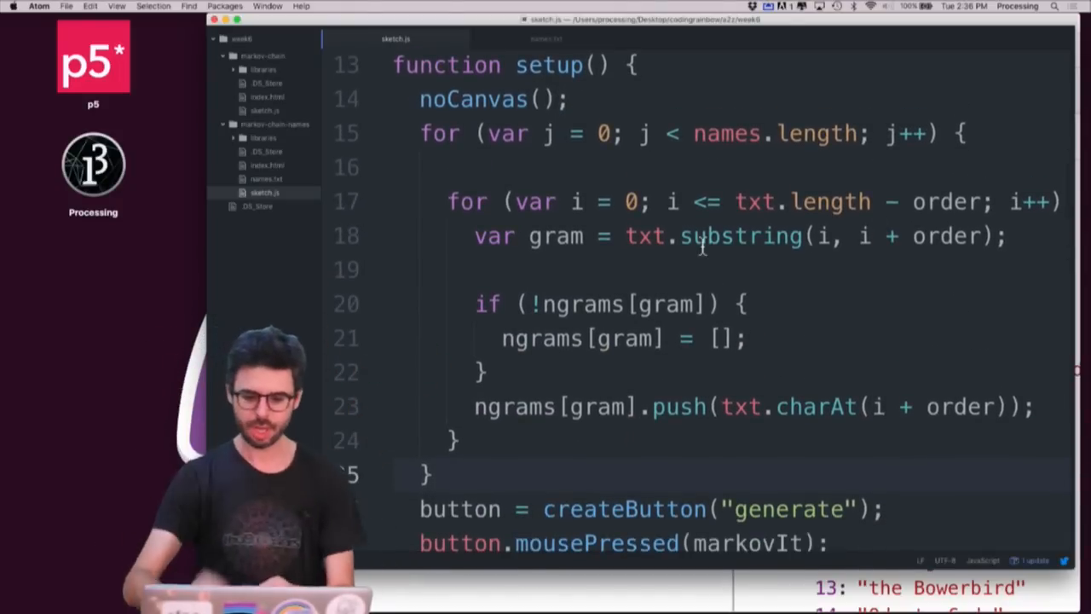
type("var txt")
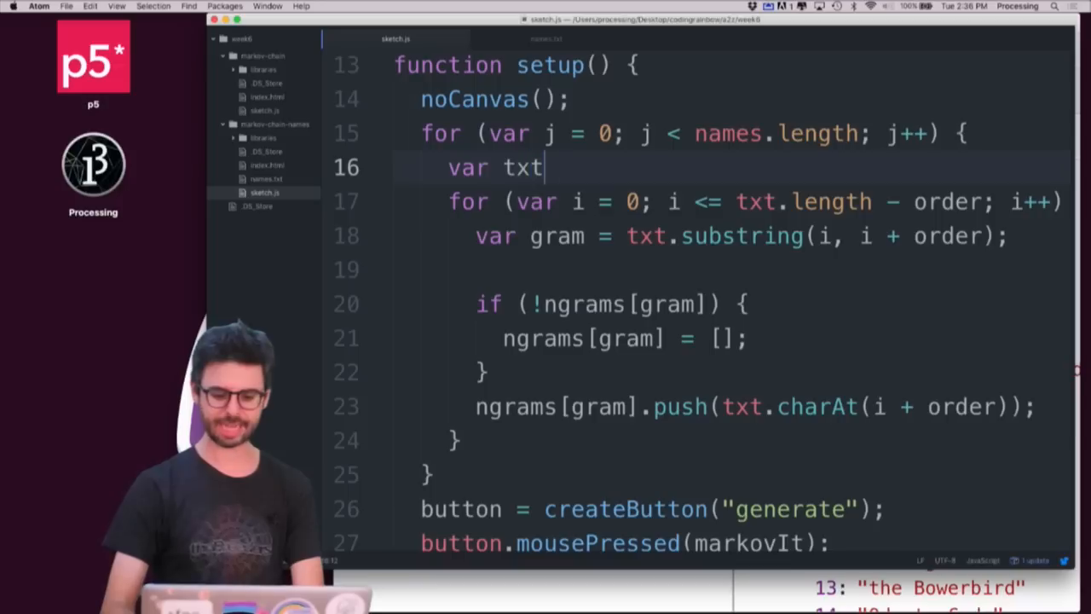
type("= names[i];")
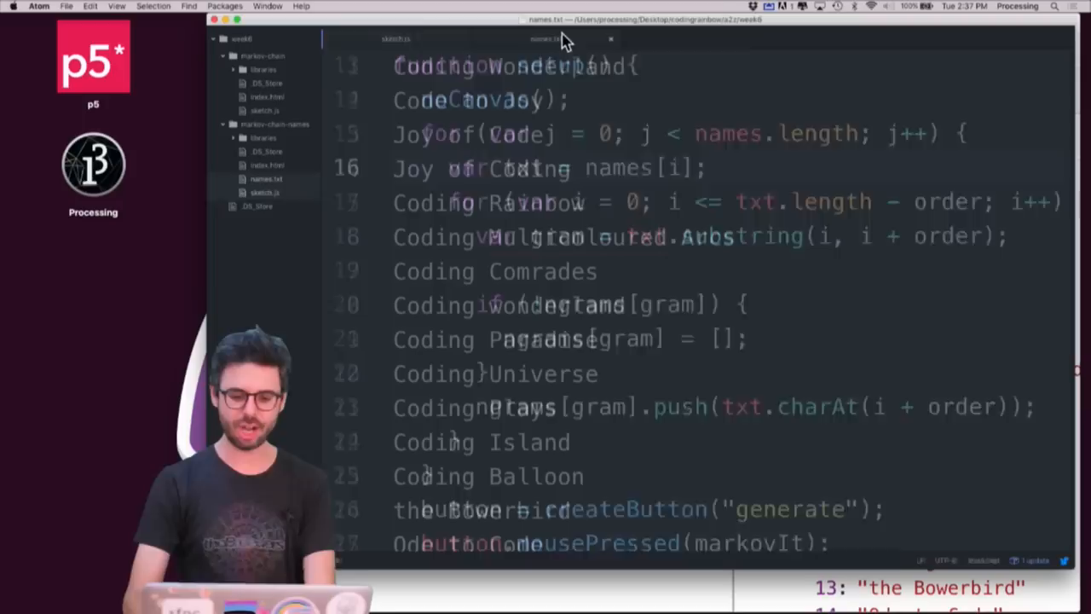
Browse the names.txt list of channel names to check its entries.
left_click(545, 38)
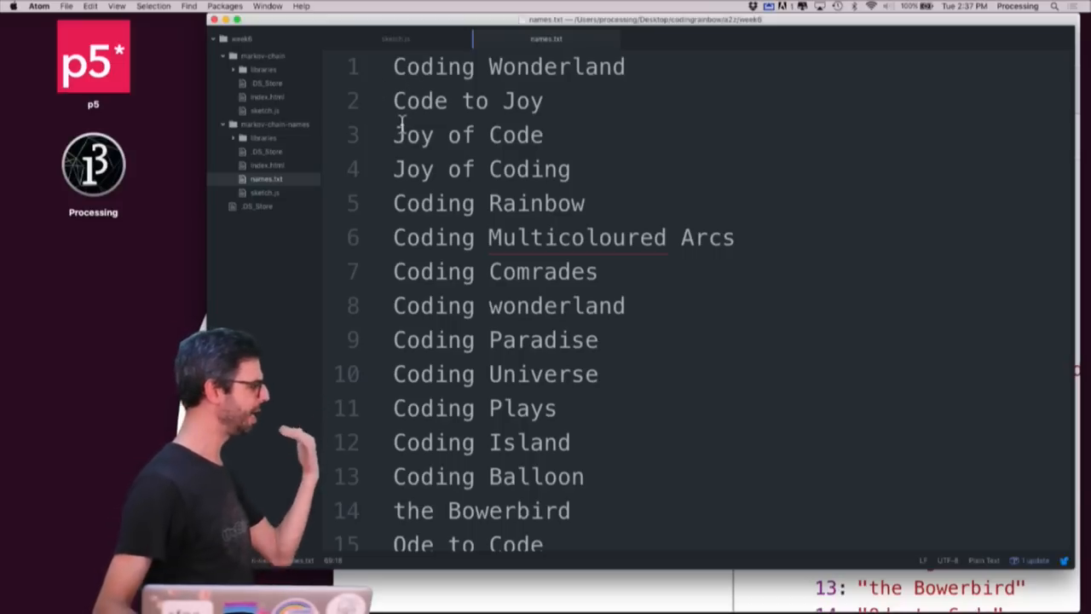
scroll("down", 3)
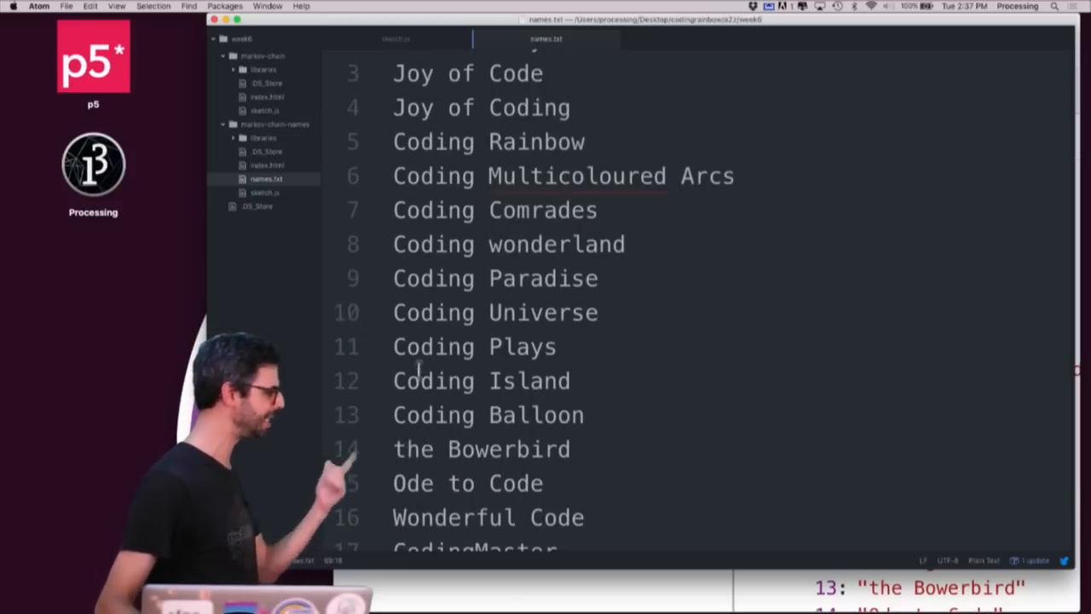
scroll("down", 3)
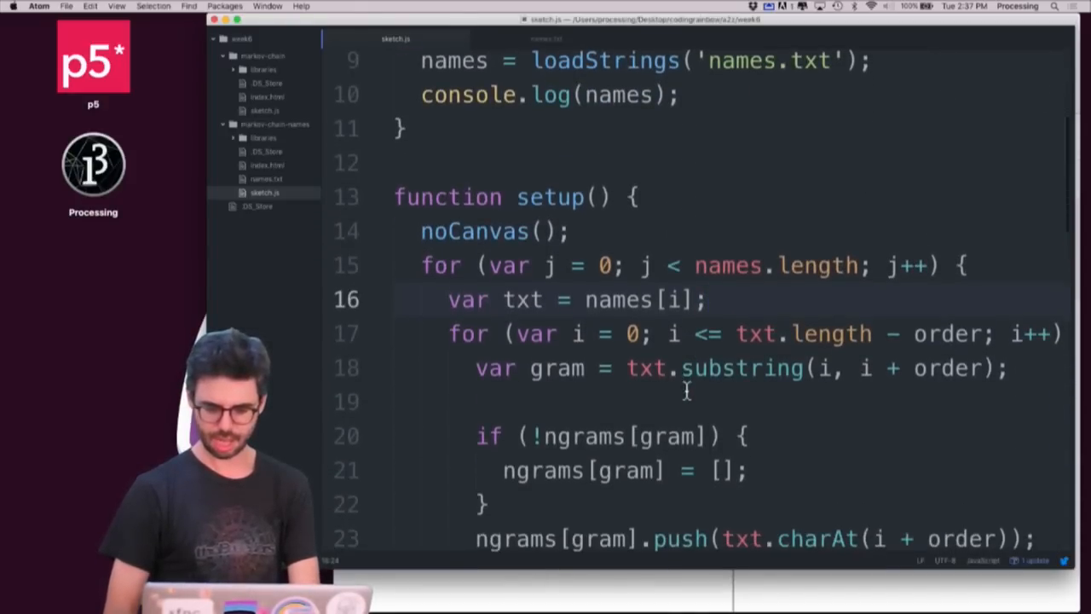
Change names[i] to names[j] so each name uses the outer loop index.
key("Backspace")
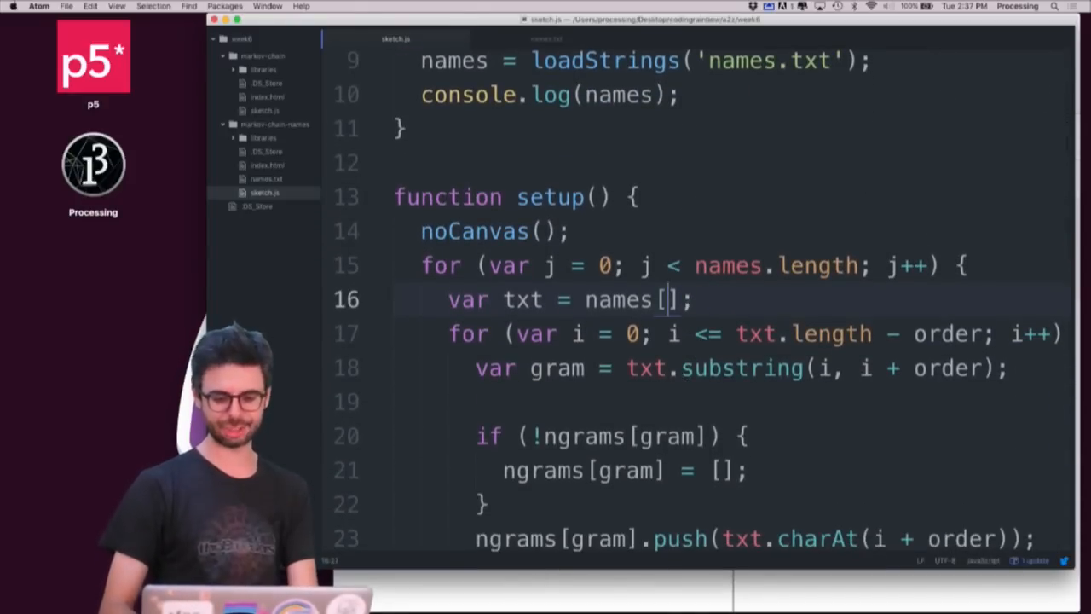
type("j")
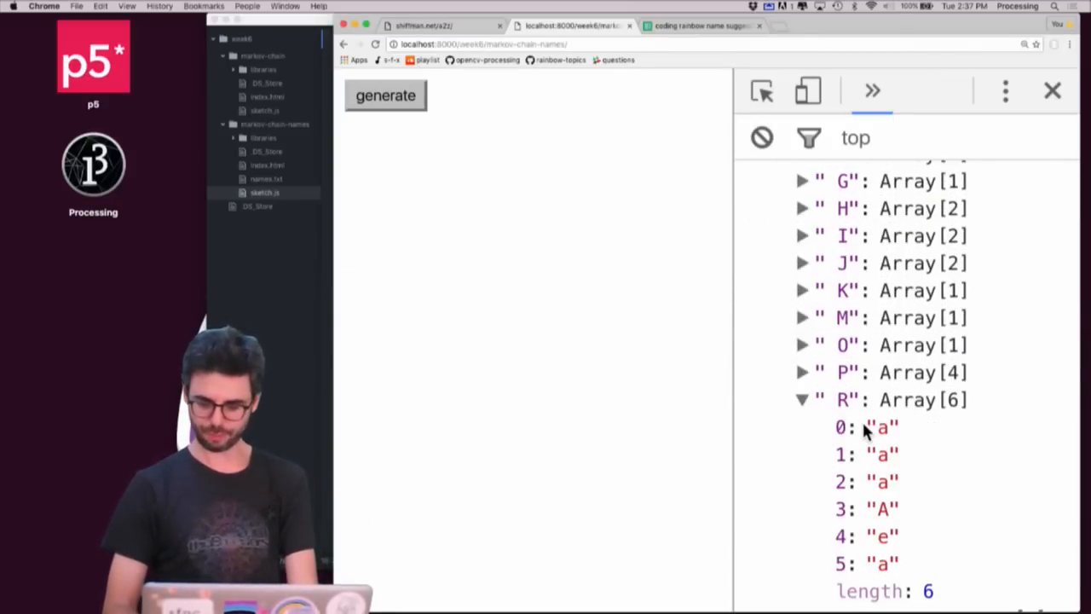
Run generate and reveal the ReferenceError that txt is not defined at sketch.js line 33.
left_click(385, 96)
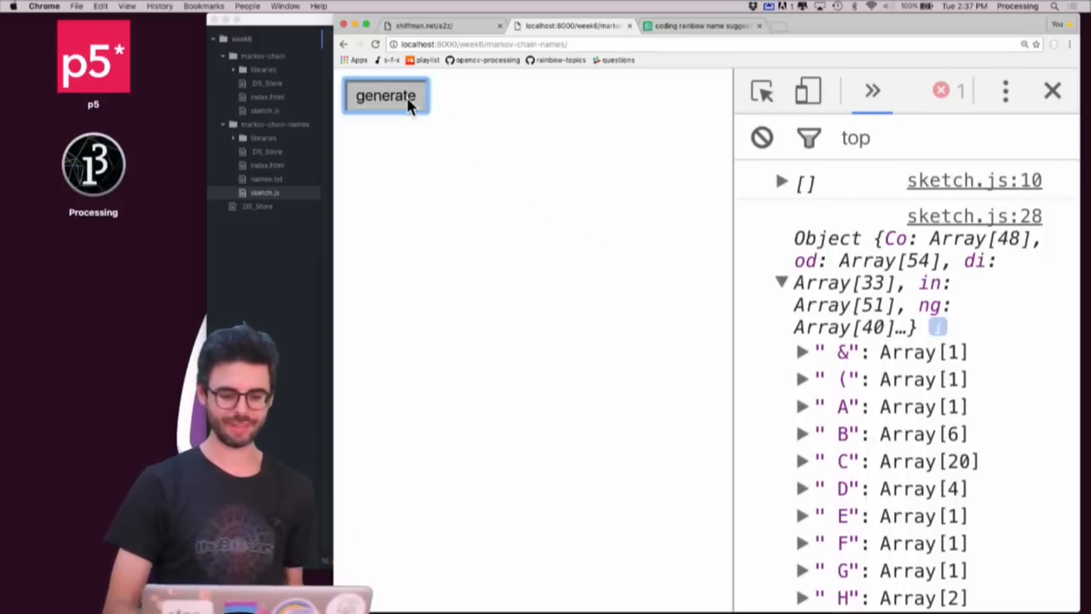
left_click(385, 95)
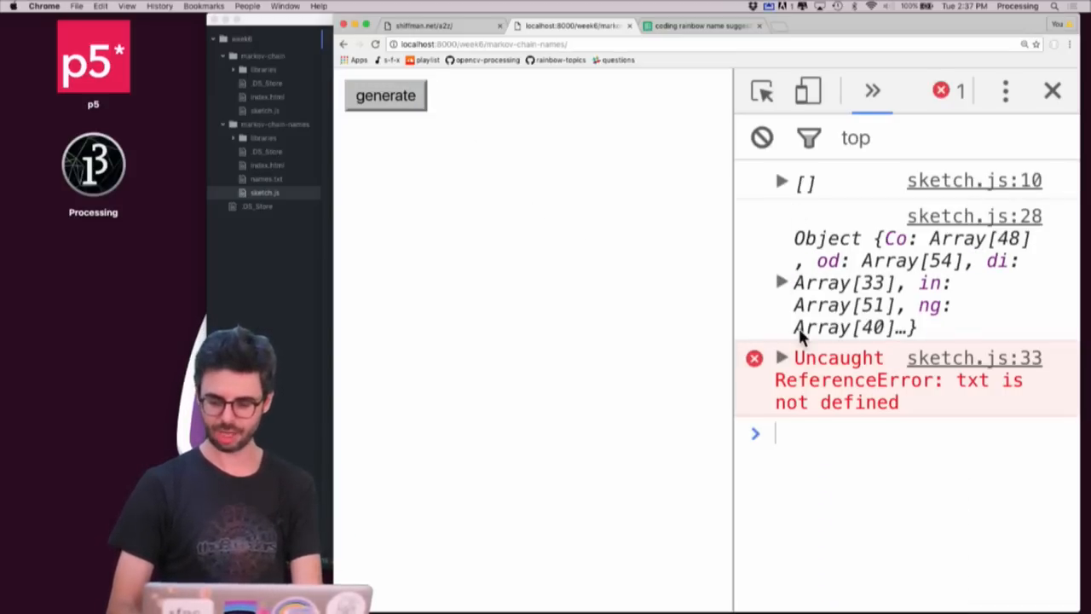
mouse_move(921, 414)
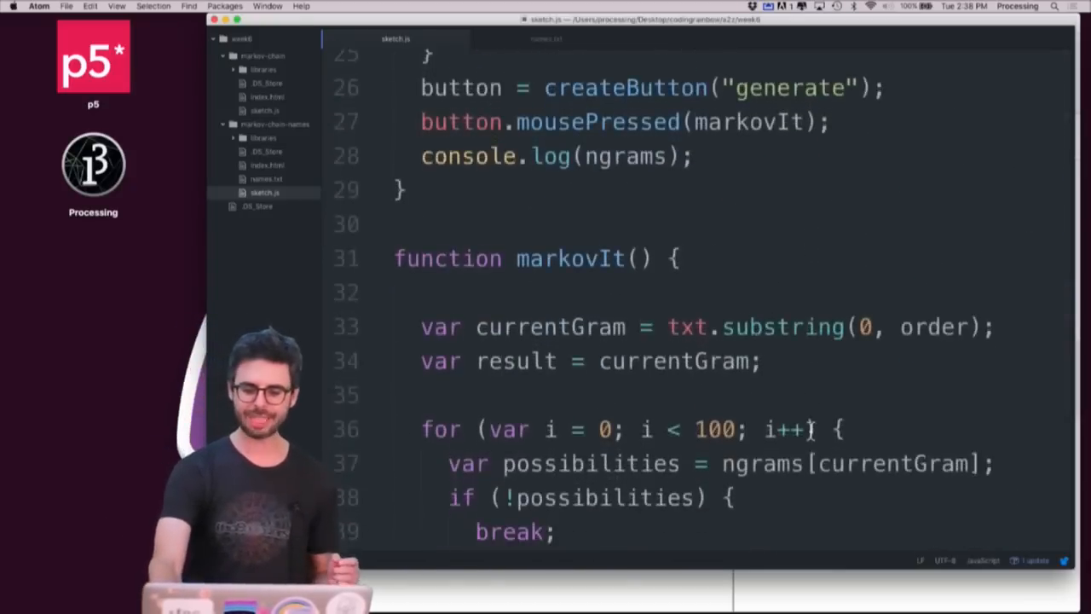
Declare 'var beginnings = [];' at the top and log ngrams with console.log(ngrams) in setup.
scroll("down", 3)
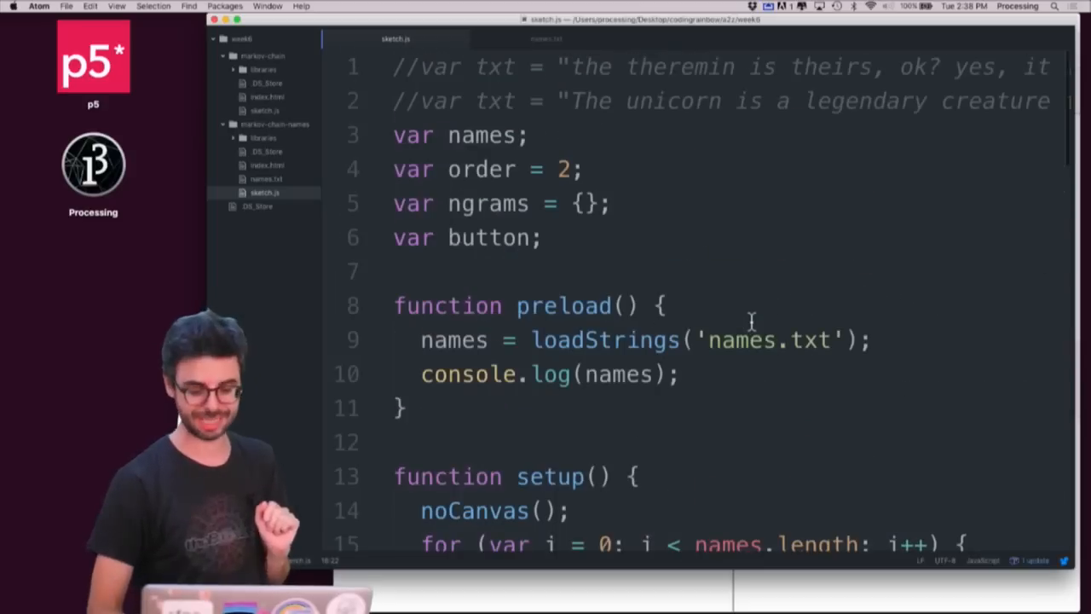
scroll("down", 3)
type("var")
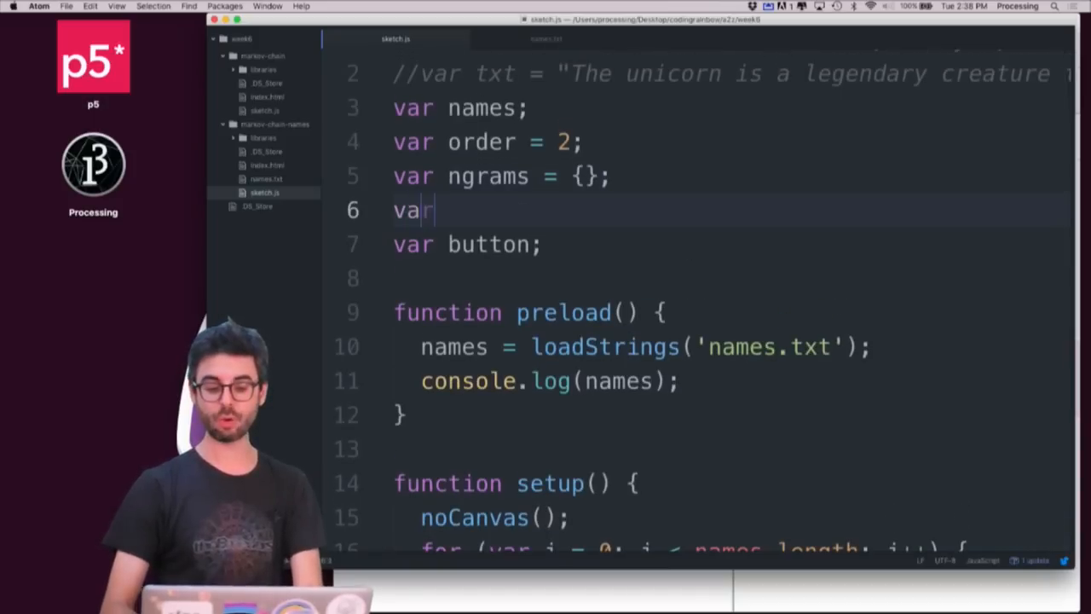
type("beginnings")
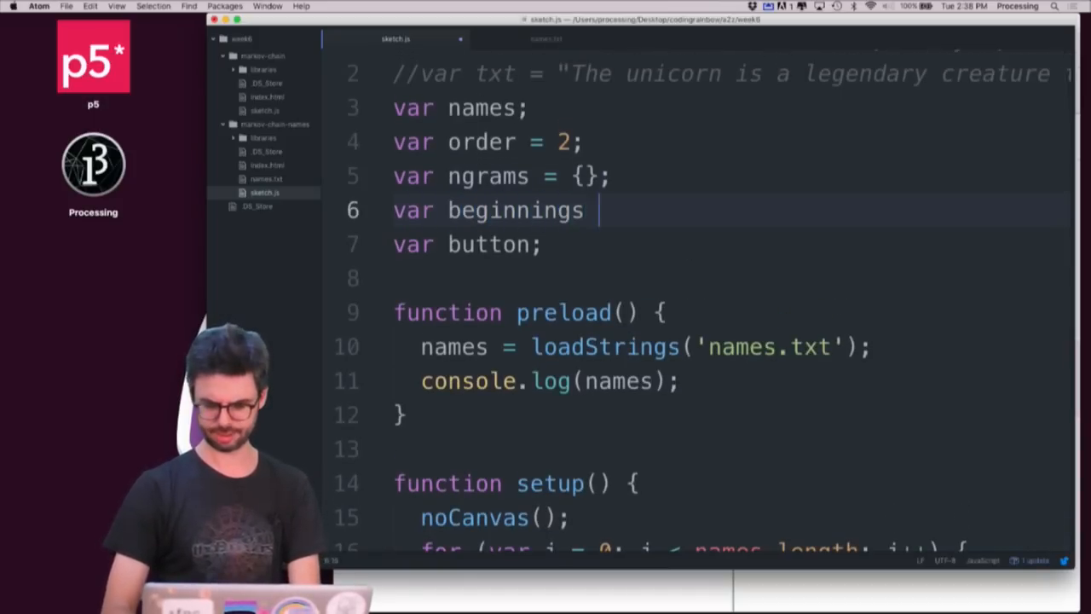
type("= [];")
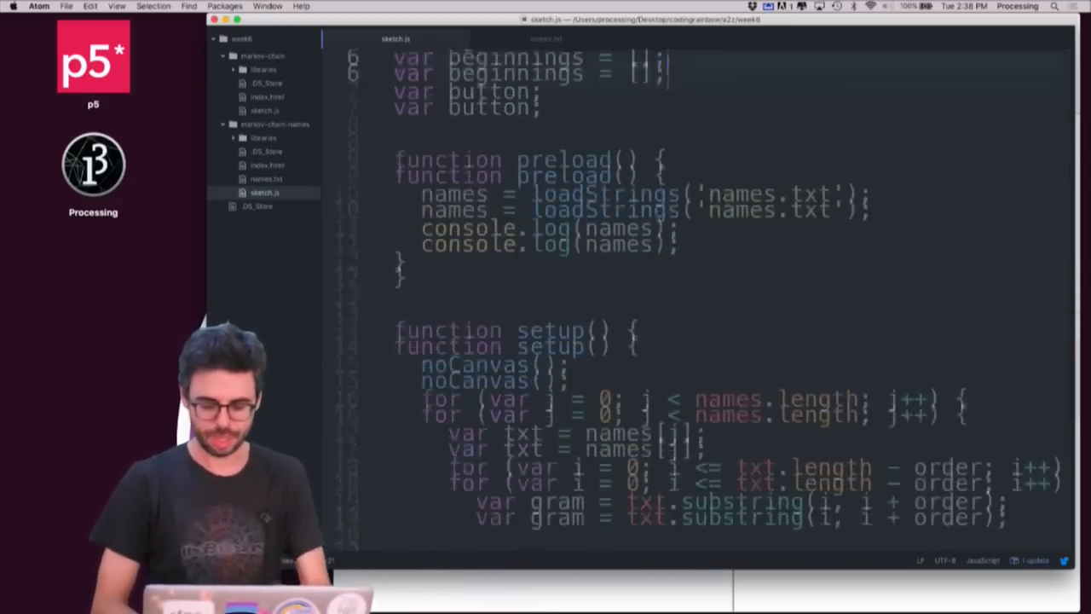
scroll("down", 3)
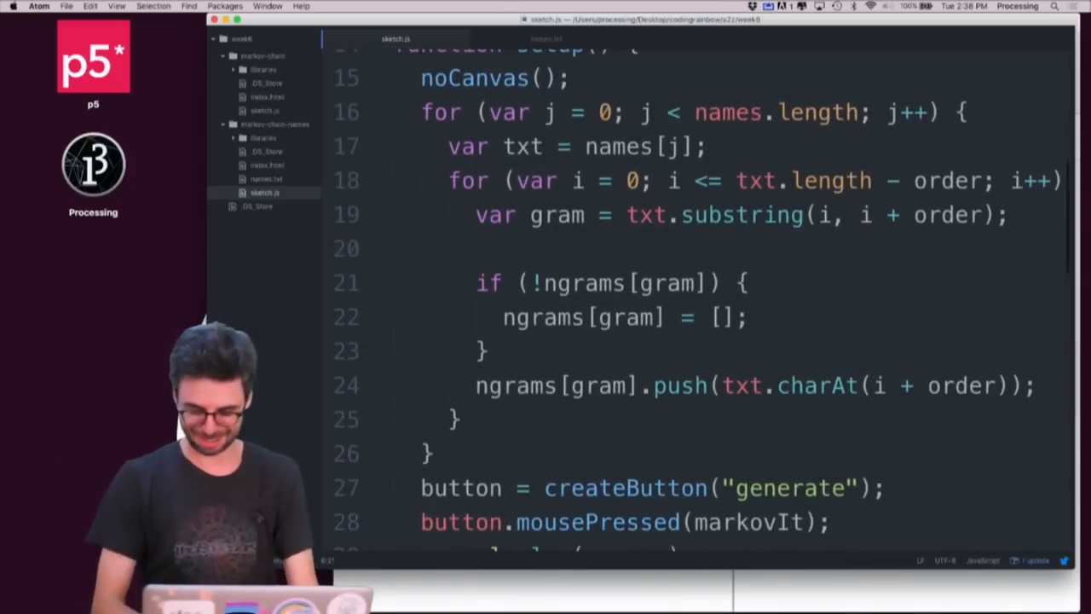
type("console.log(ngrams);")
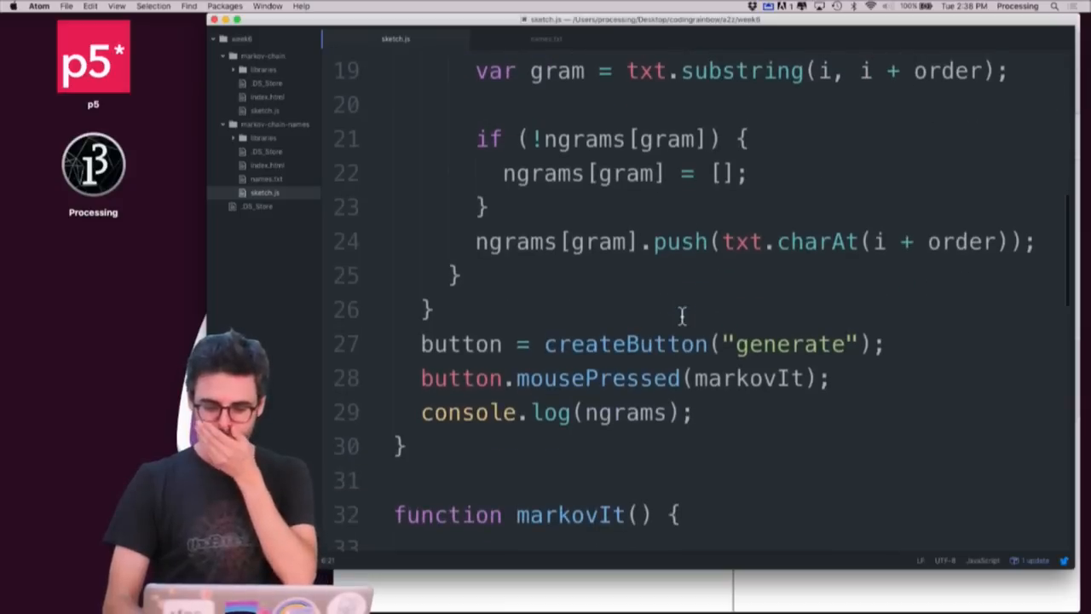
Inside the gram loop add 'if (i == 0) { beginnings.push(gram); }' to collect each name's opening gram.
scroll("down", 3)
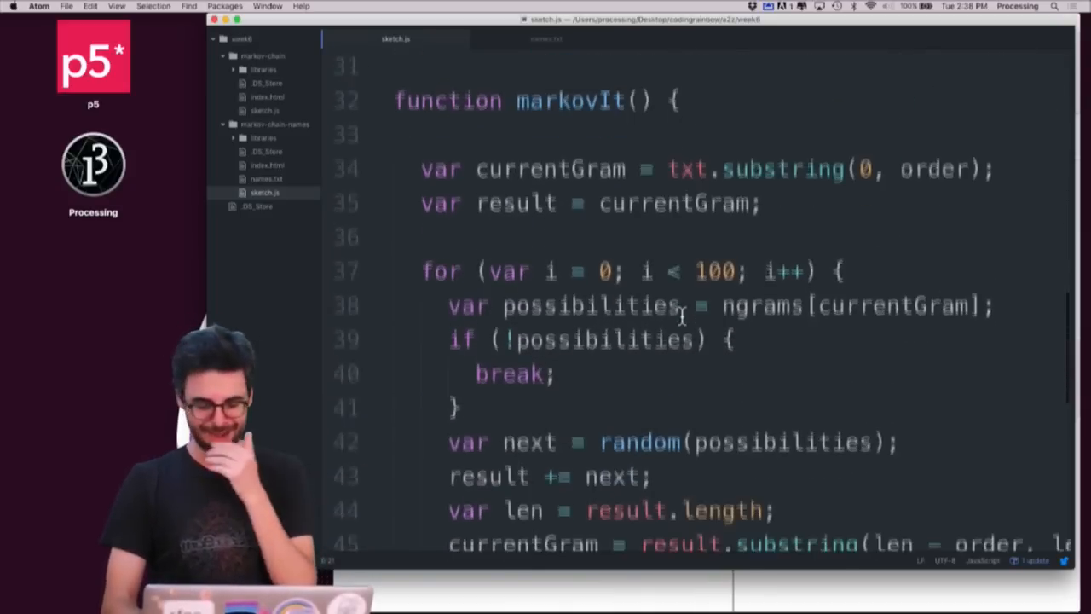
scroll("down", 3)
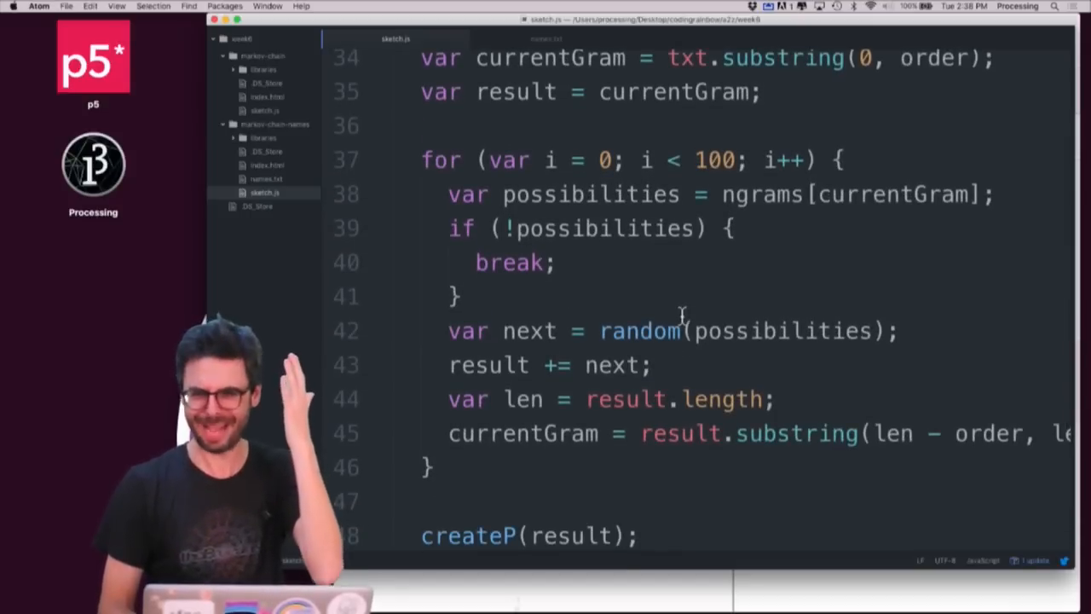
scroll("down", 3)
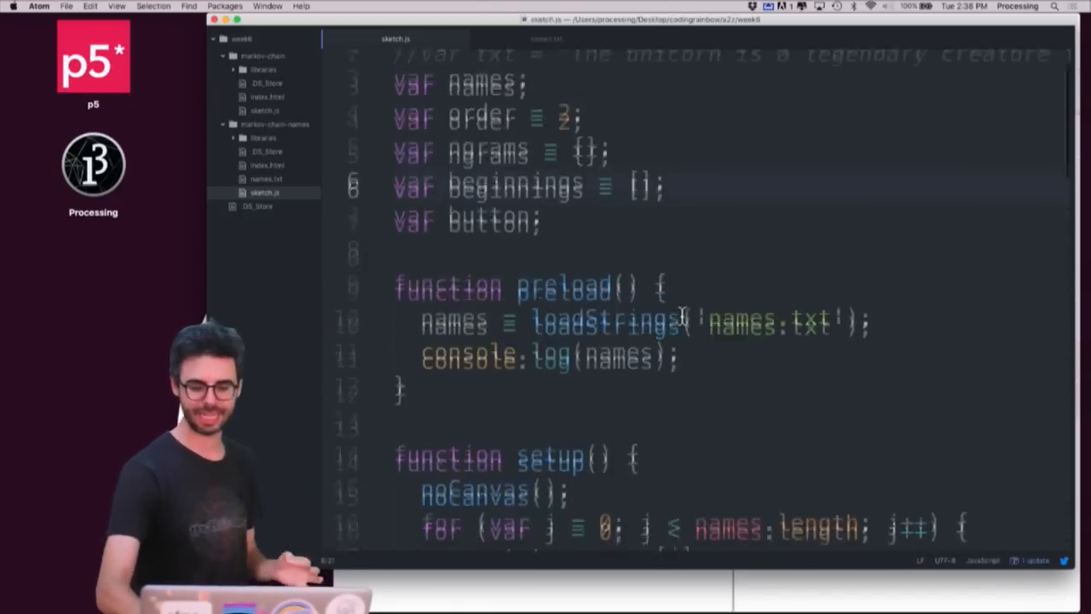
scroll("down", 3)
type("beginning")
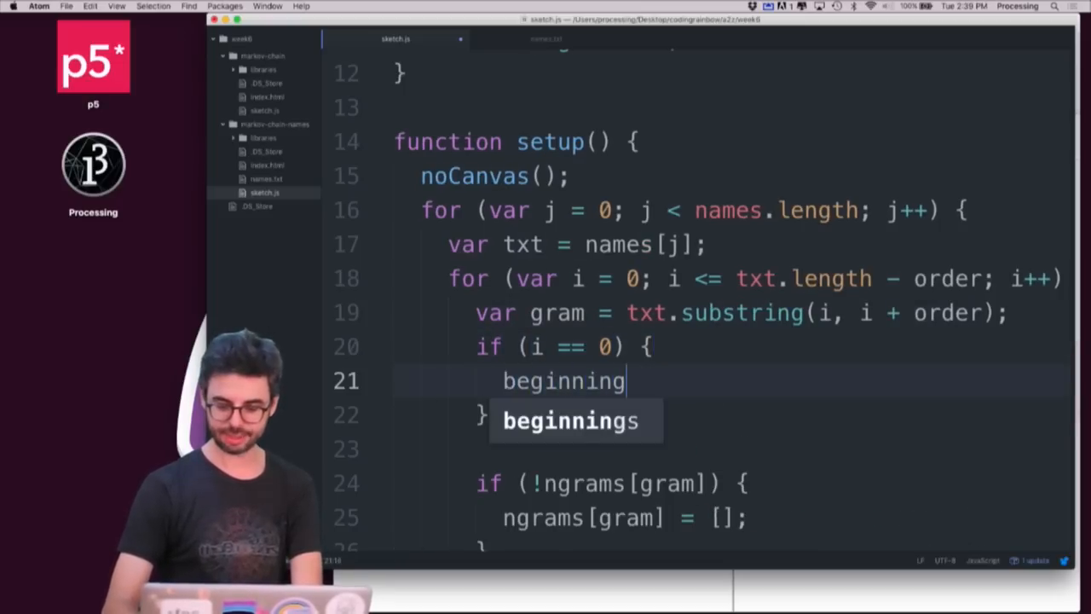
type("s.push(gram);")
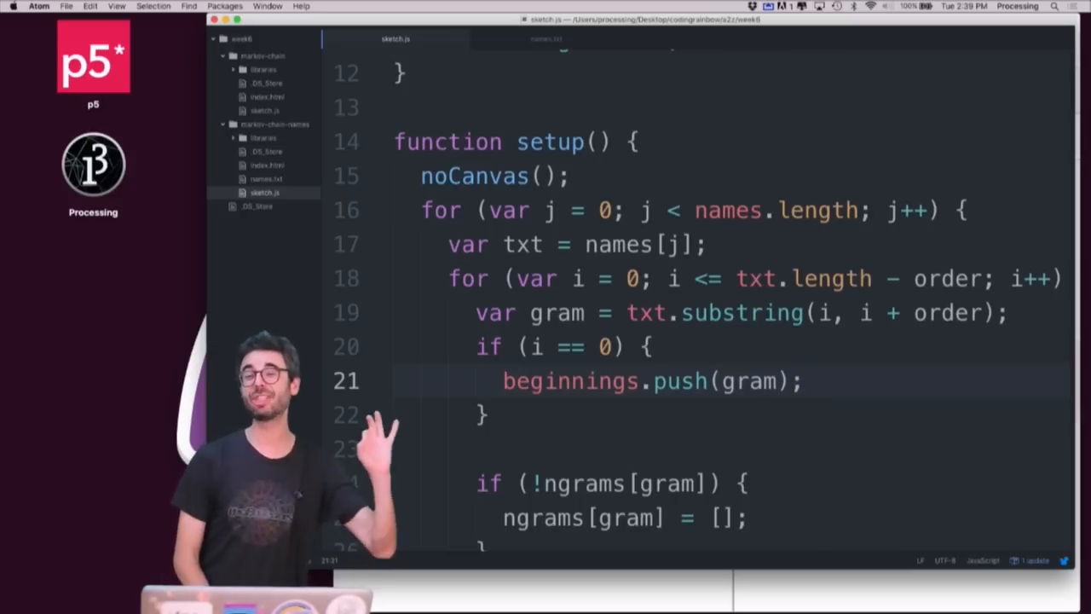
key("cmd+tab")
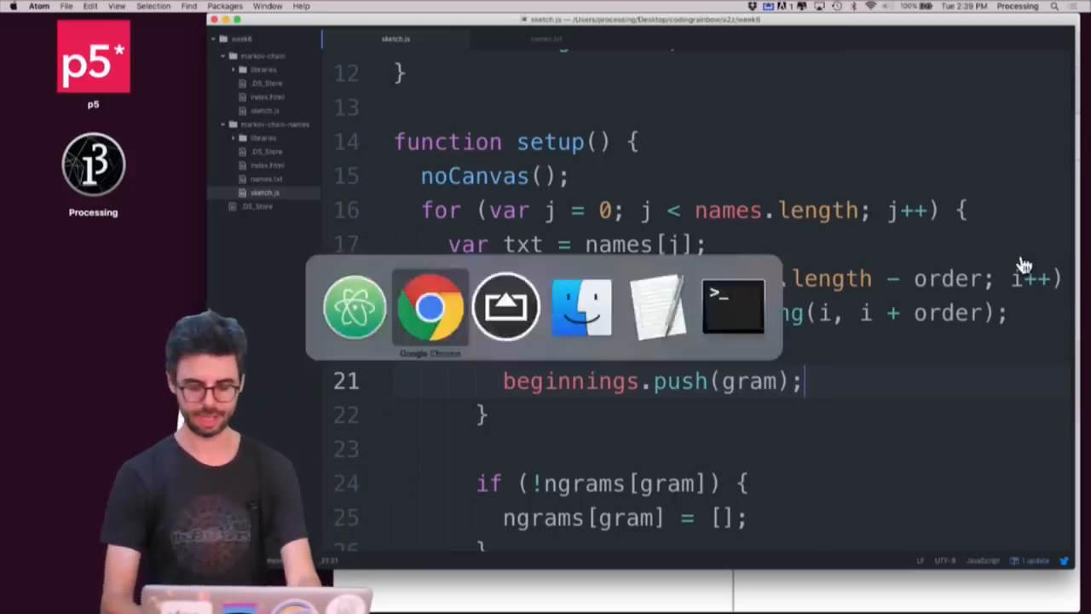
Reload the sketch and evaluate 'beginnings' in the console to inspect the collected opening grams.
left_click(430, 307)
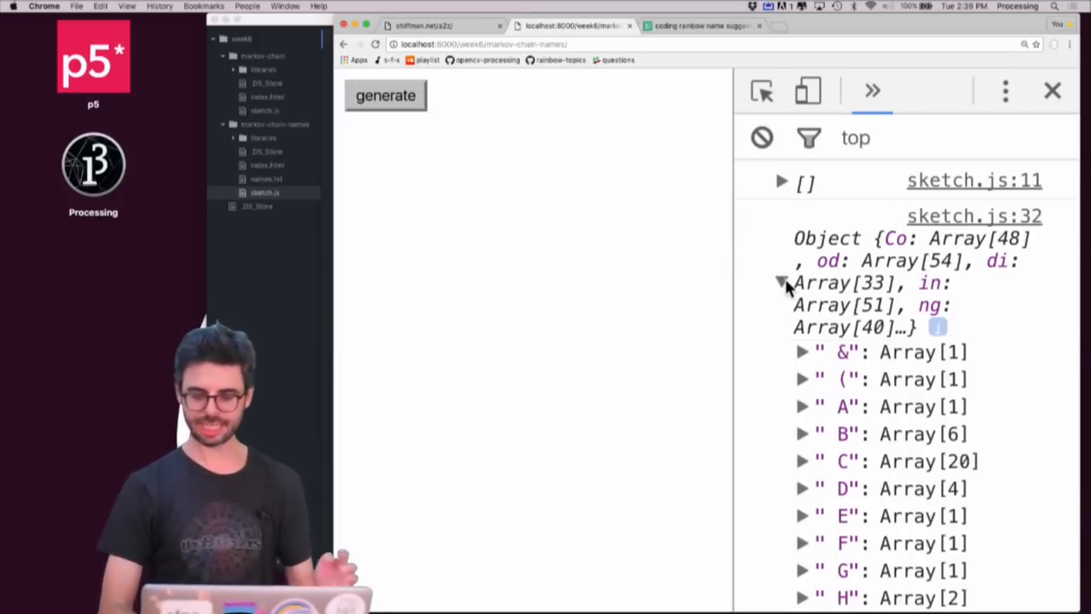
scroll("down", 3)
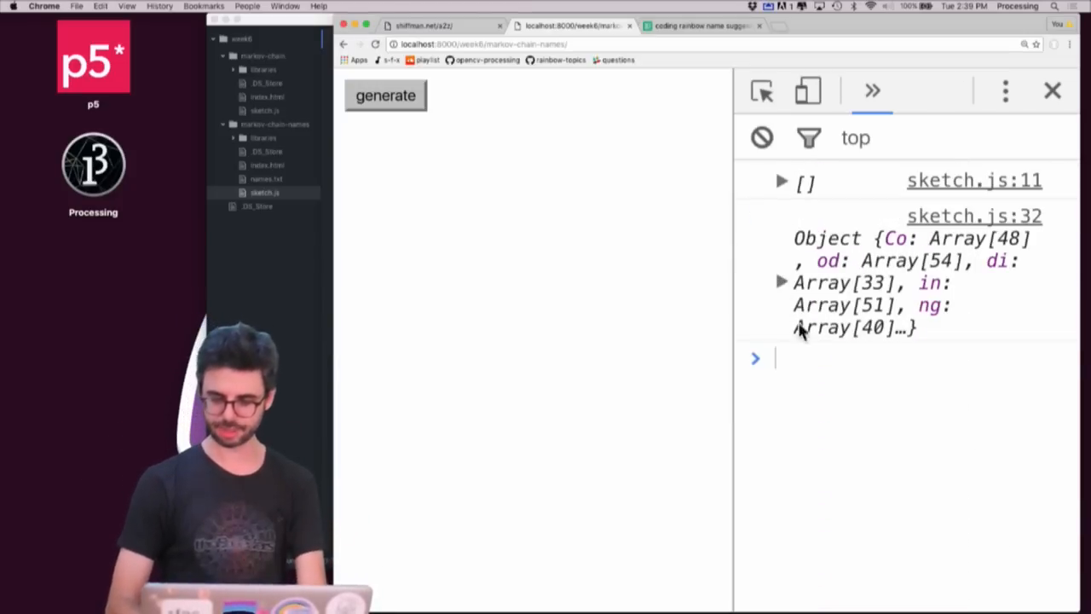
type("beginnings.push(gram);")
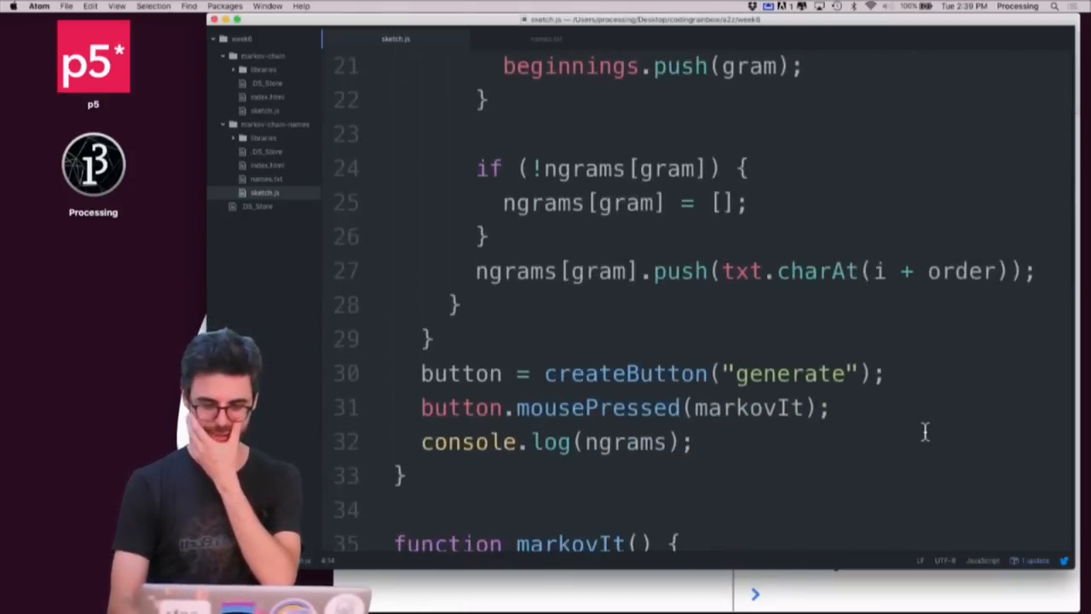
Replace 'txt.substring(0, order)' in markovIt with 'random(beginnings)' so names start from a random gram.
scroll("down", 3)
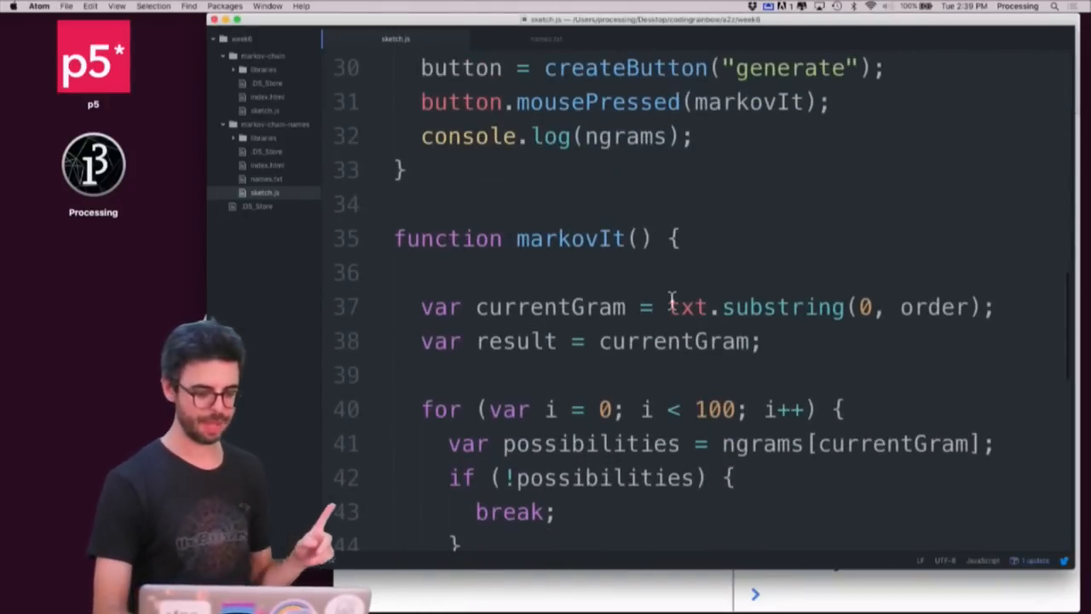
left_click_drag(671, 307, 968, 307)
type("random(be")
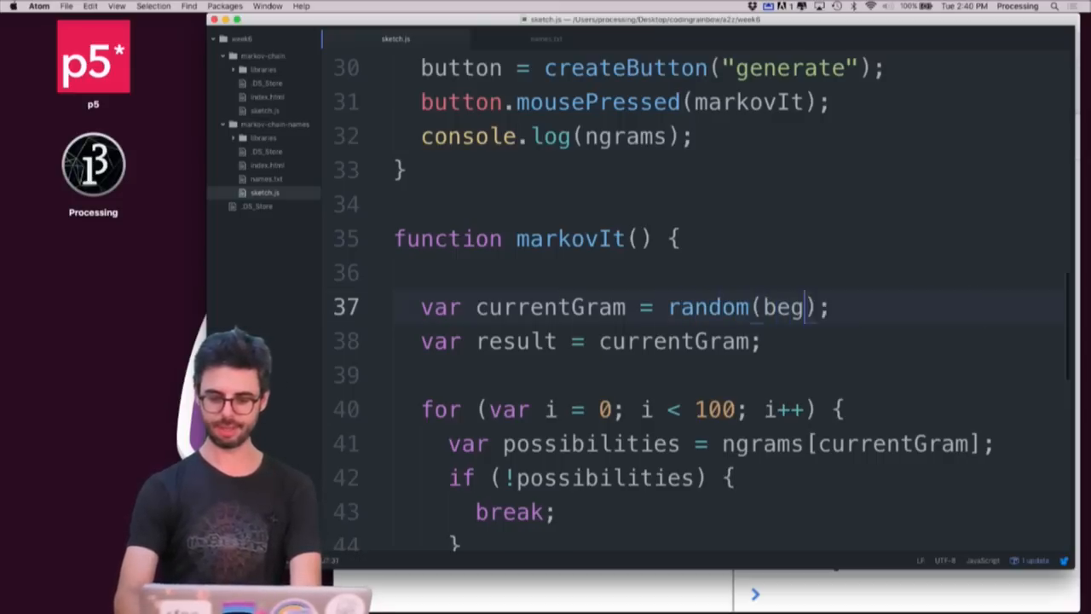
type("innings")
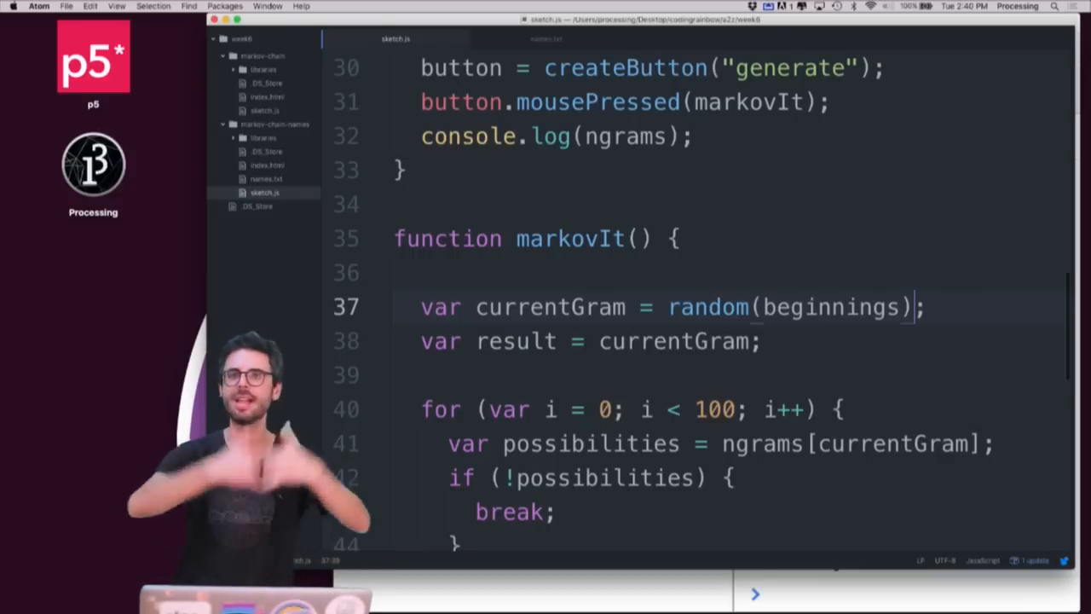
key("cmd+tab")
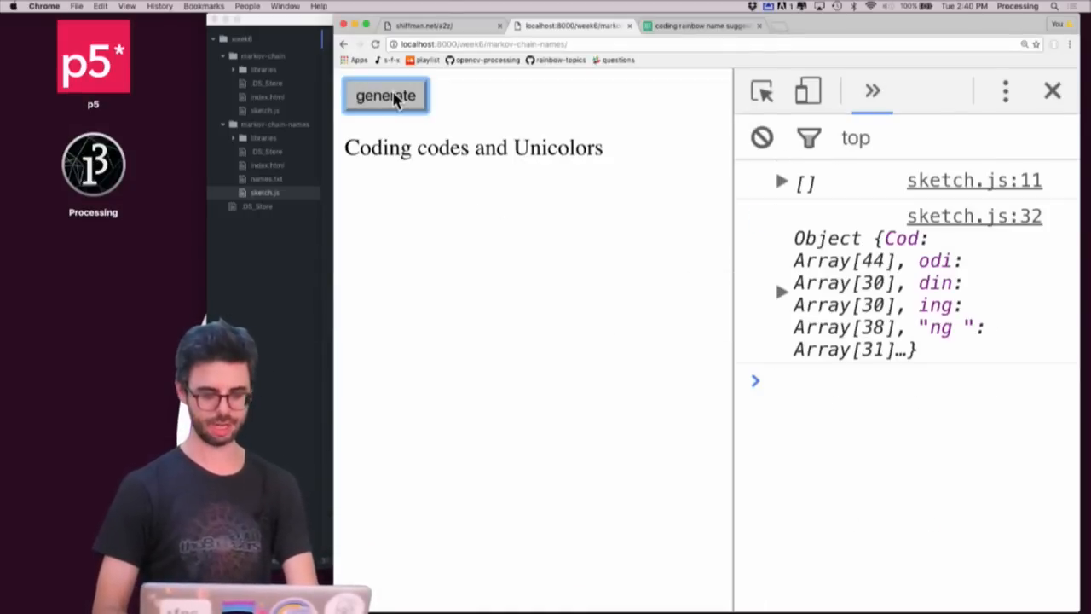
Generate several more names such as Coding Time, Rainbows and longer run-on titles.
left_click(385, 96)
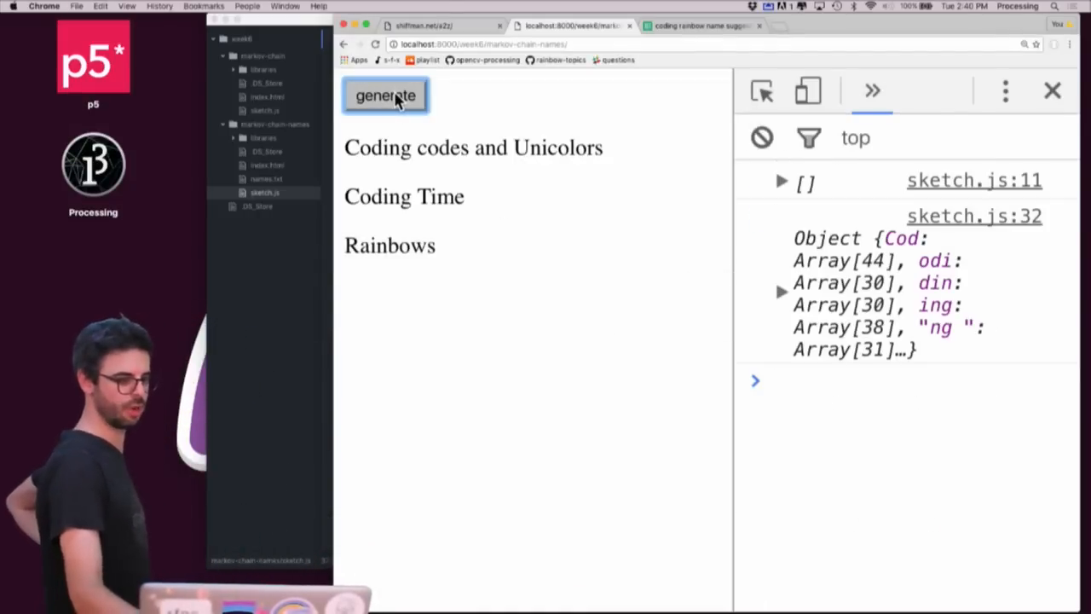
left_click(385, 95)
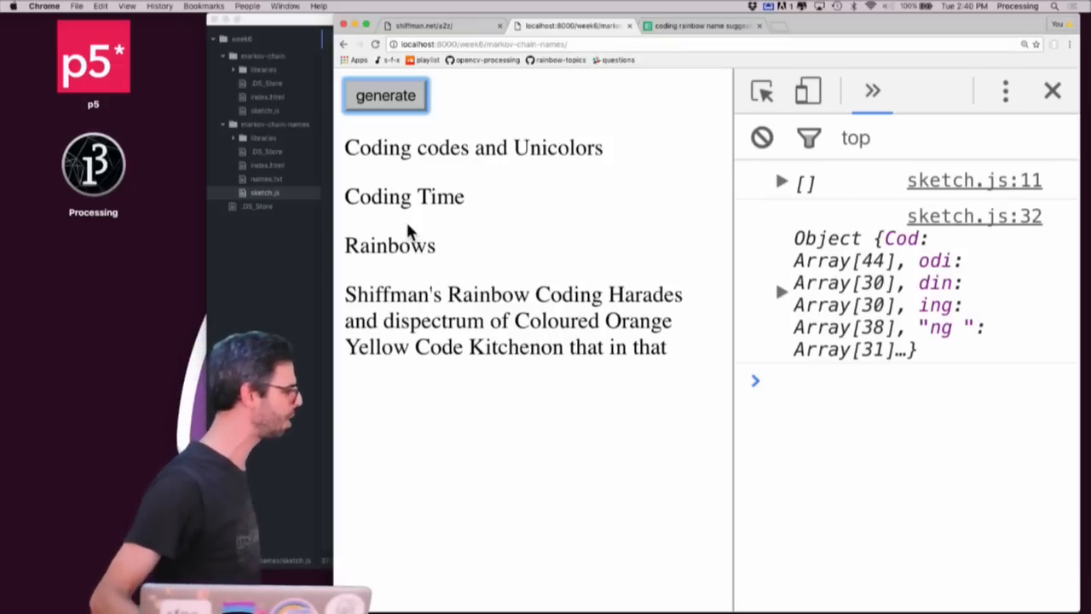
left_click(385, 95)
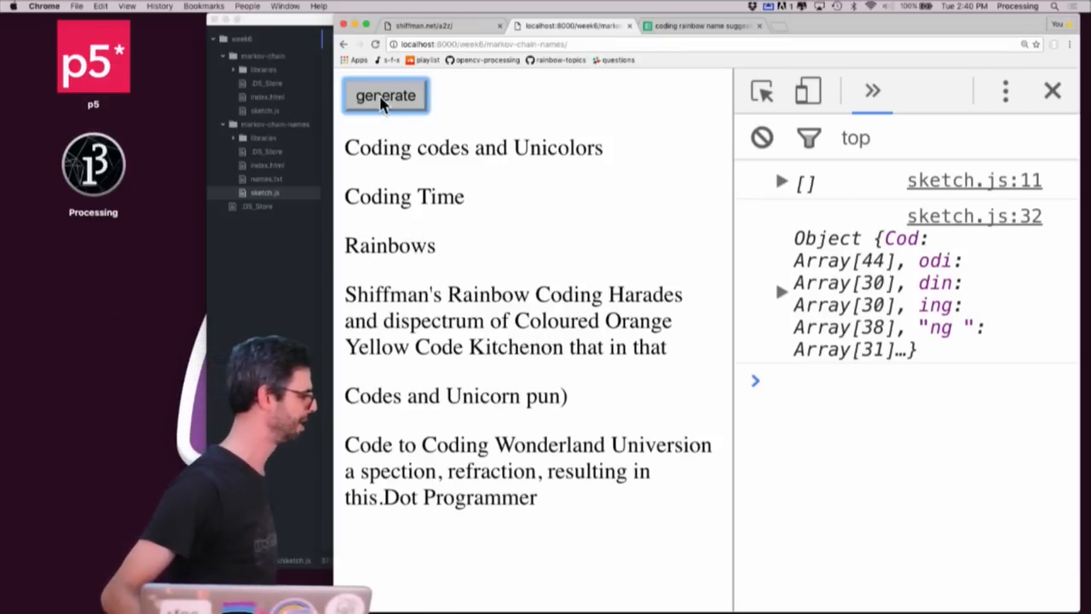
left_click(386, 95)
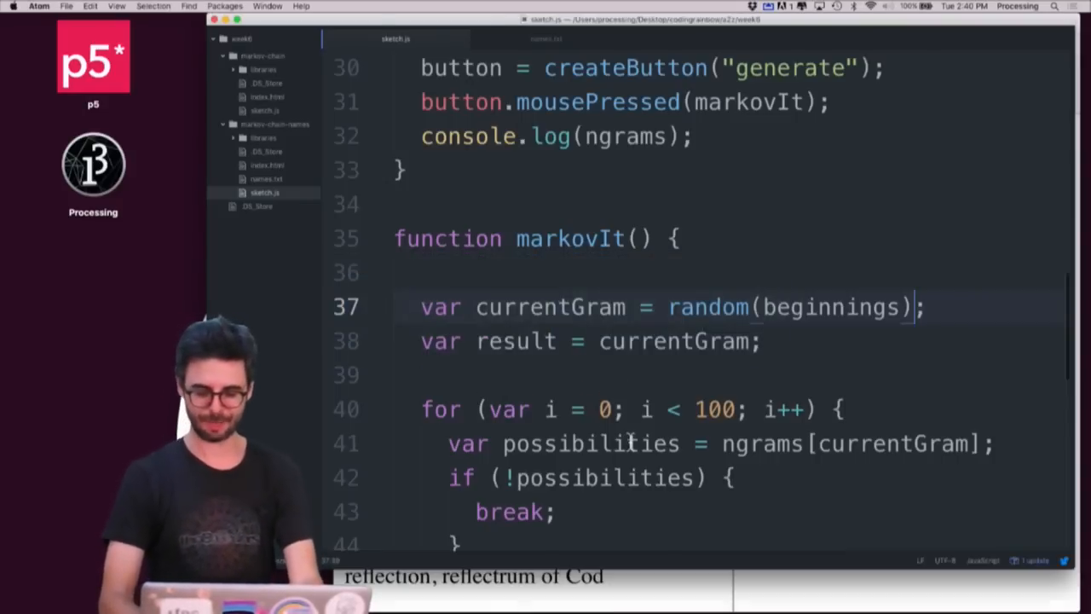
Change var order from 3 to 2 in sketch.js and switch back to Chrome.
scroll("down", 3)
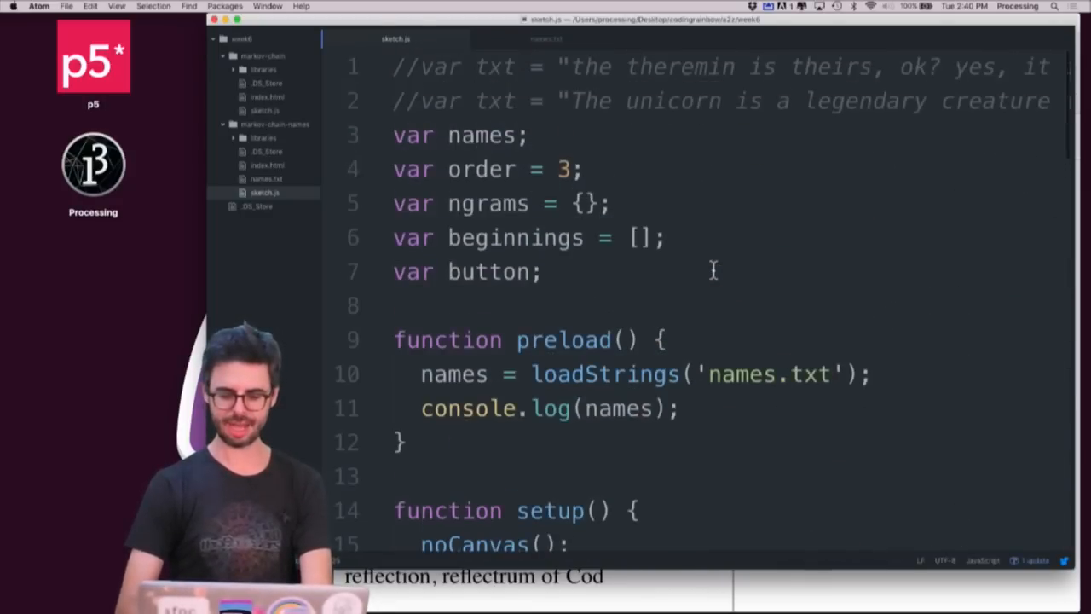
key("cmd+tab")
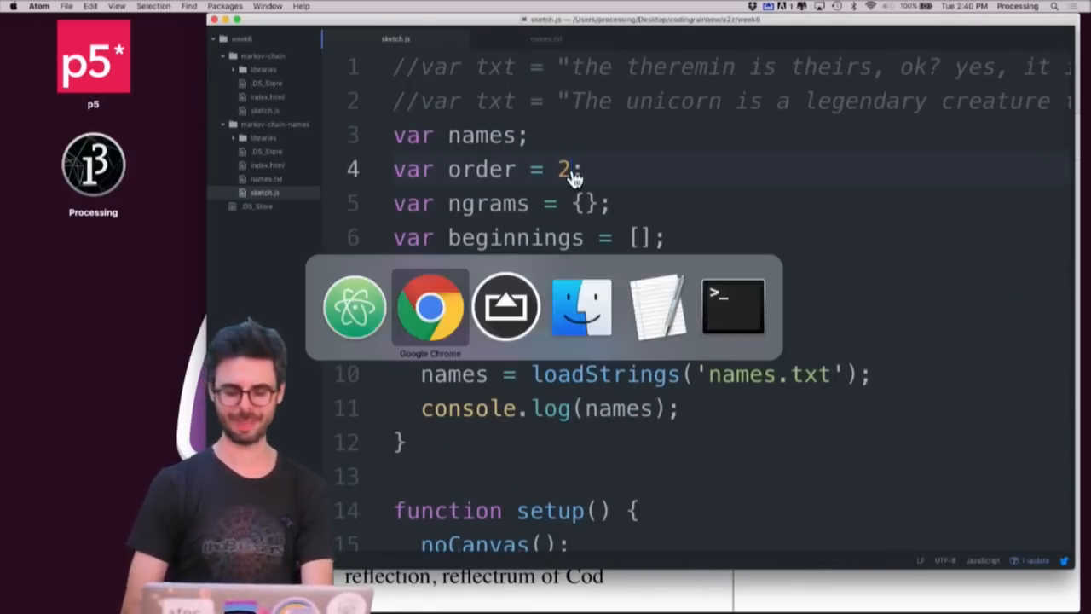
Generate a first batch of order-2 names like "Coding Blandersionde".
left_click(430, 307)
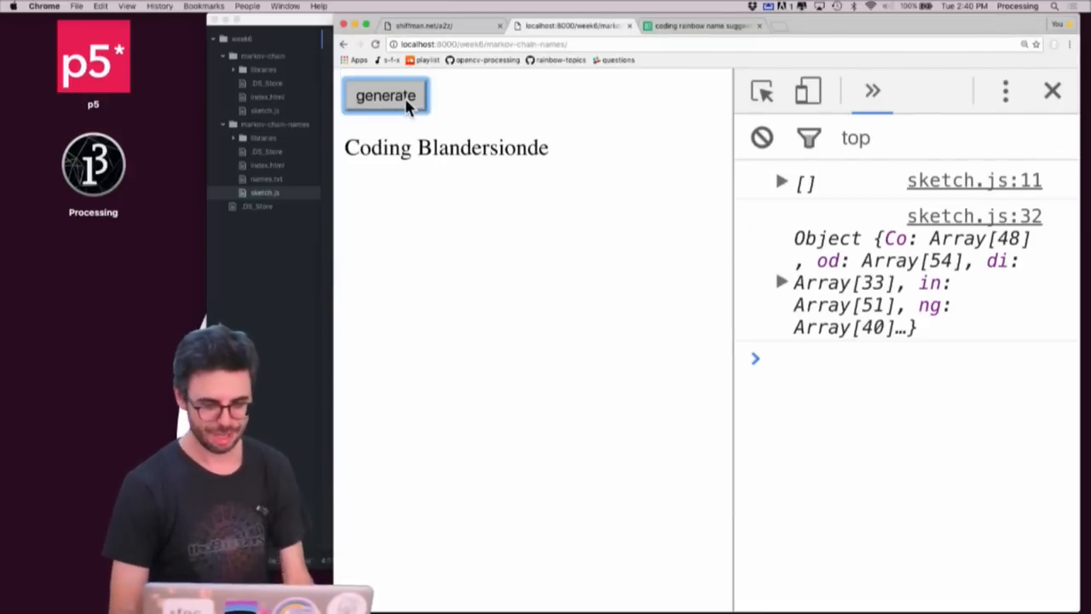
left_click(386, 96)
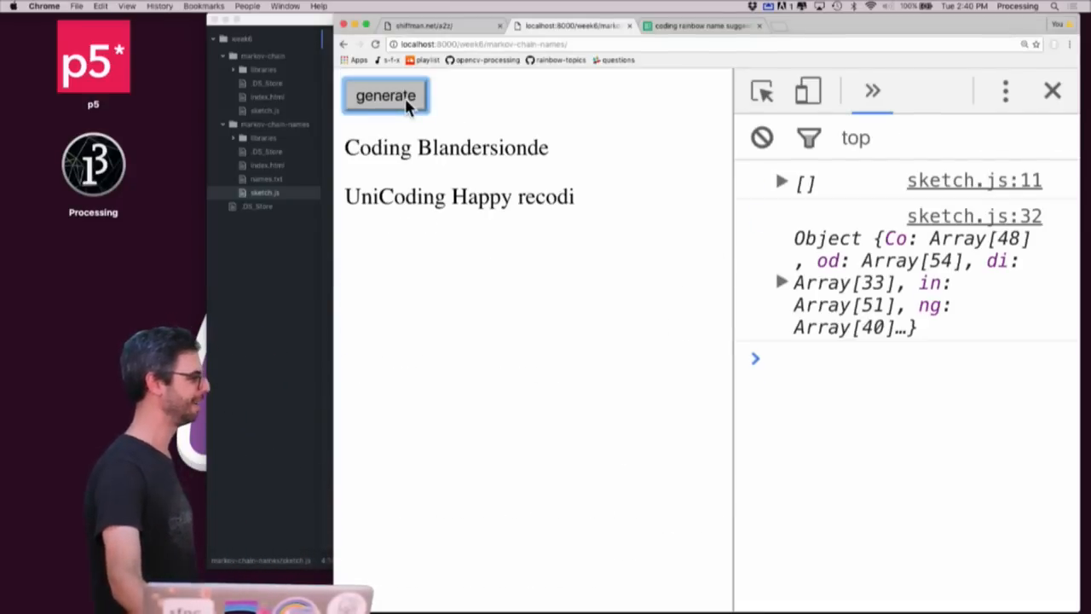
left_click(385, 95)
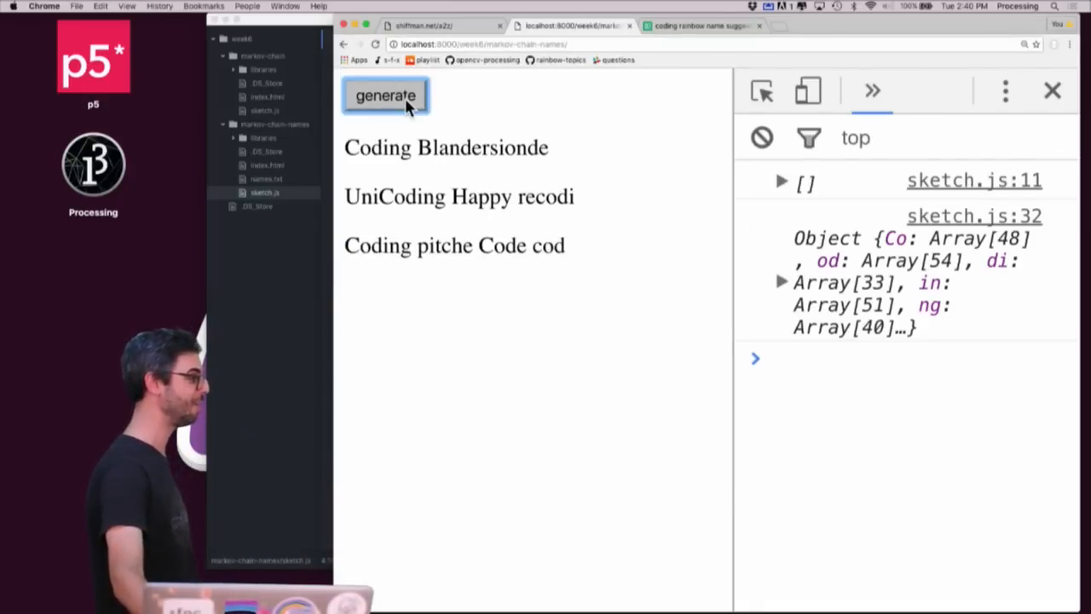
left_click(385, 96)
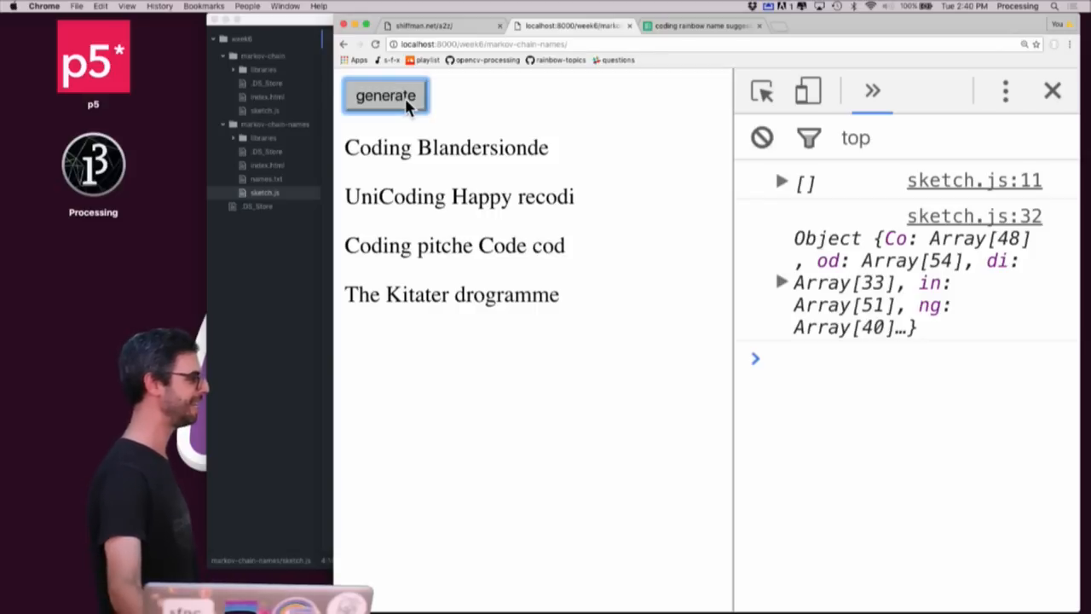
left_click(385, 95)
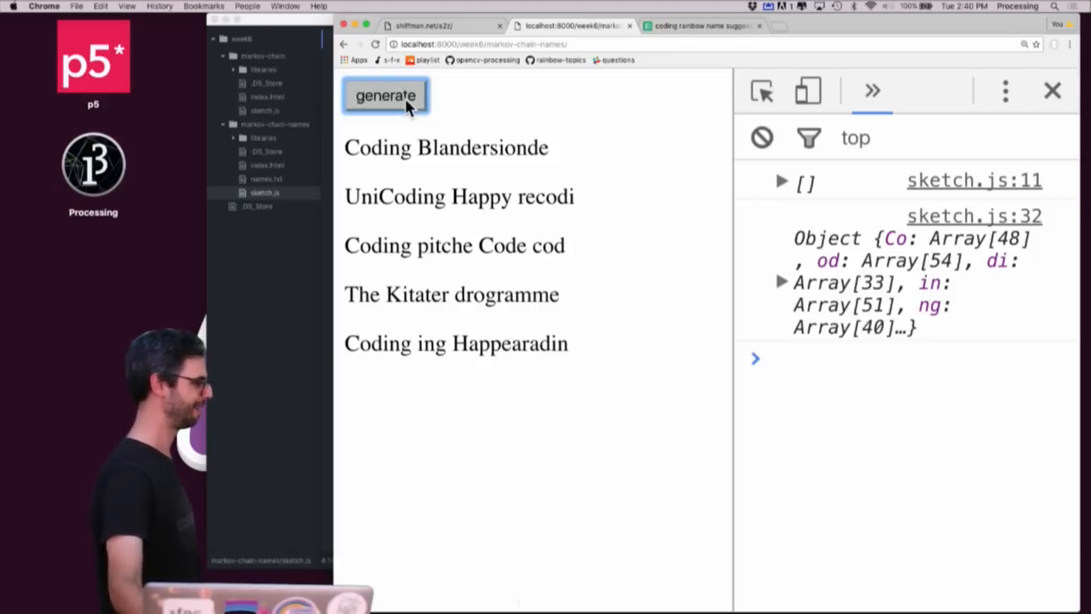
left_click(385, 95)
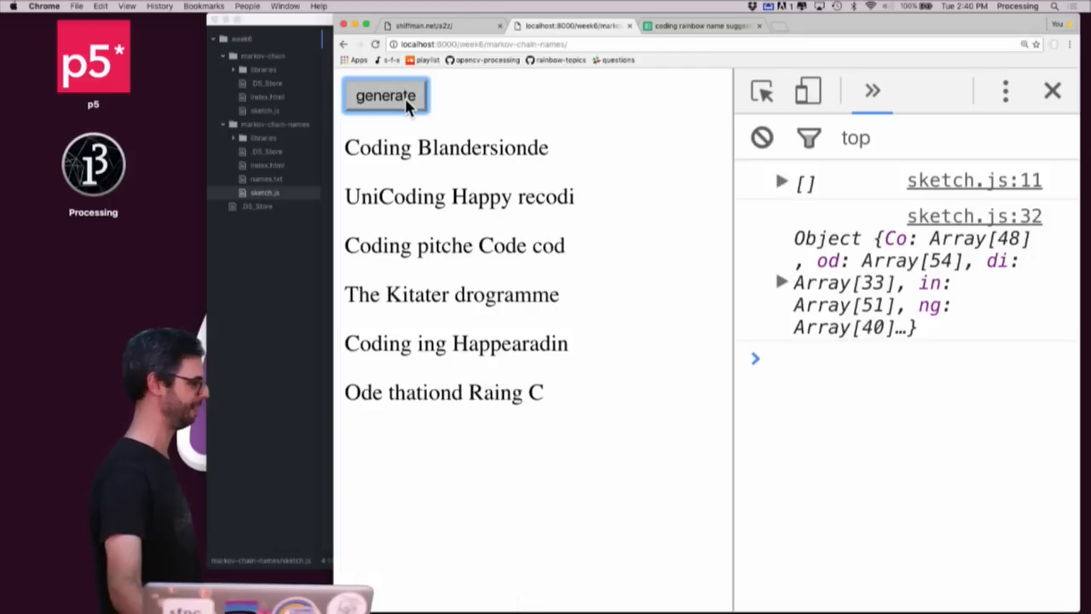
left_click(385, 95)
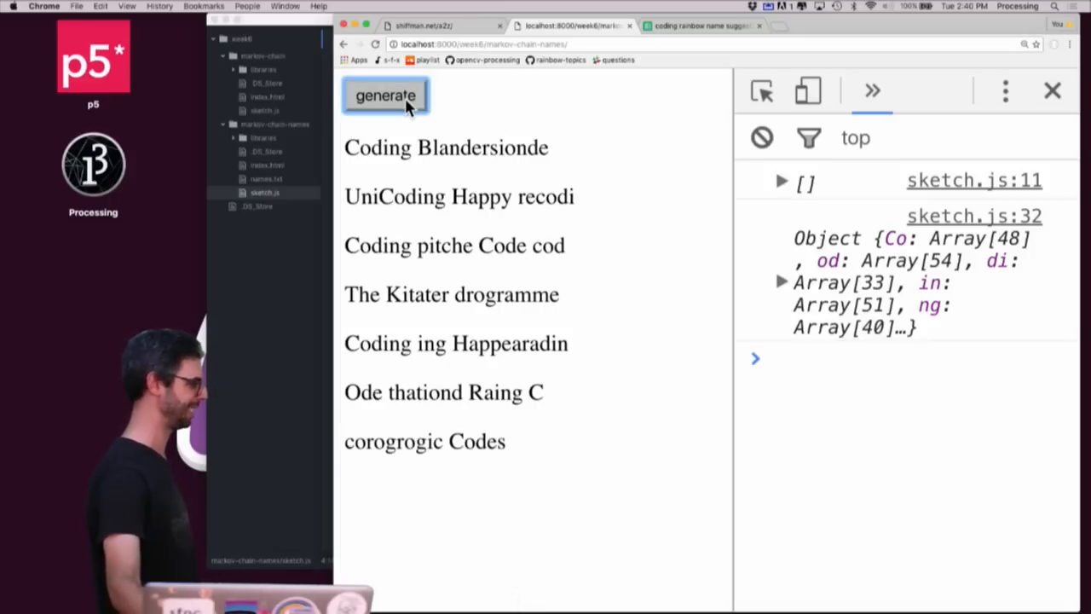
Restart the sketch and generate a fresh batch of names such as "Rainbownize.js" and "Coding Balloon".
key("cmd+tab")
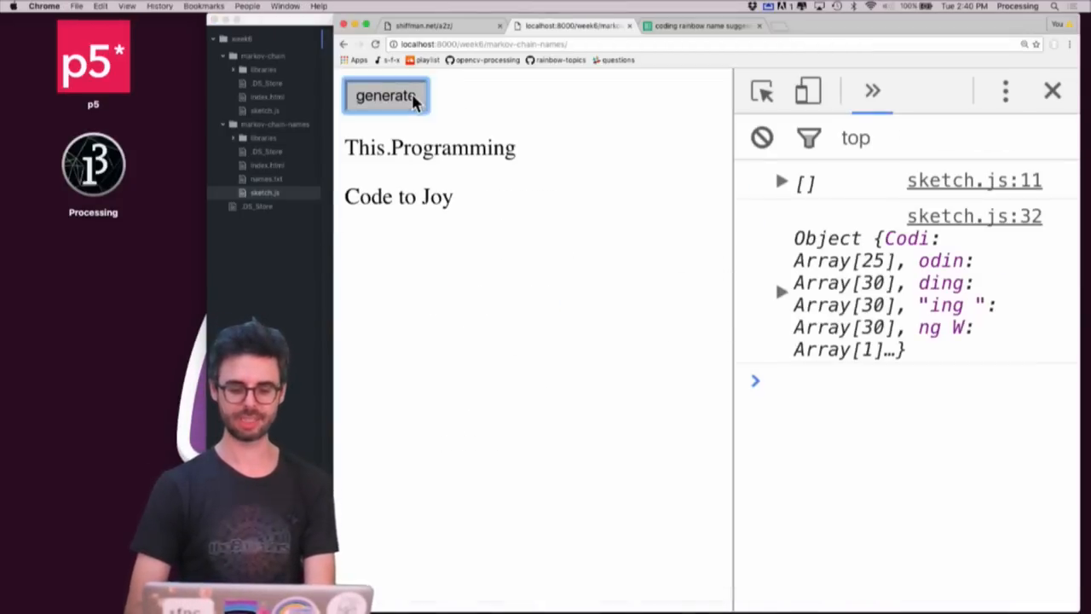
left_click(385, 95)
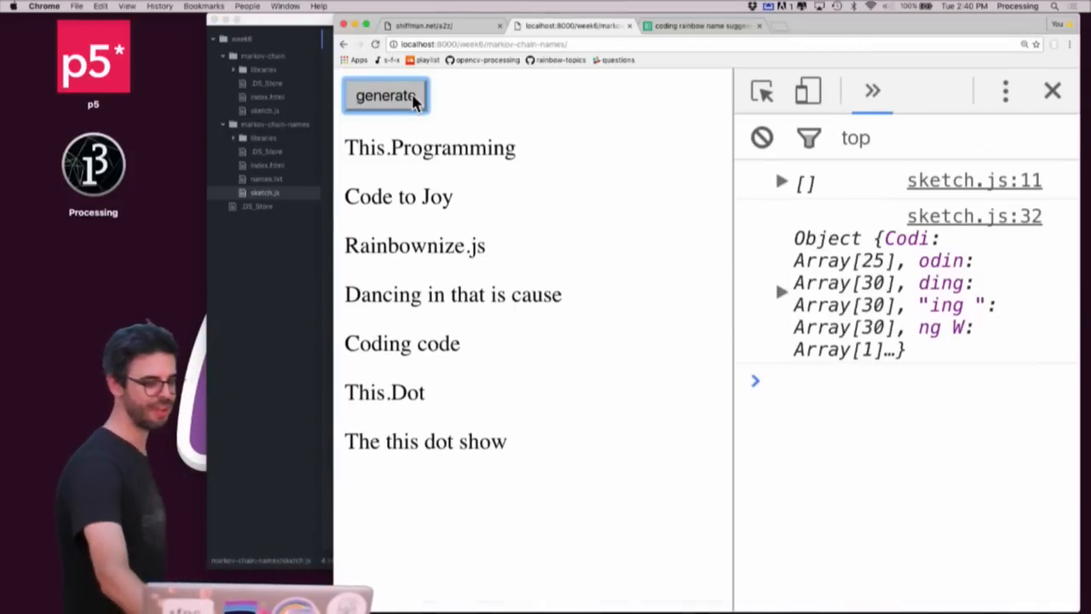
left_click(385, 95)
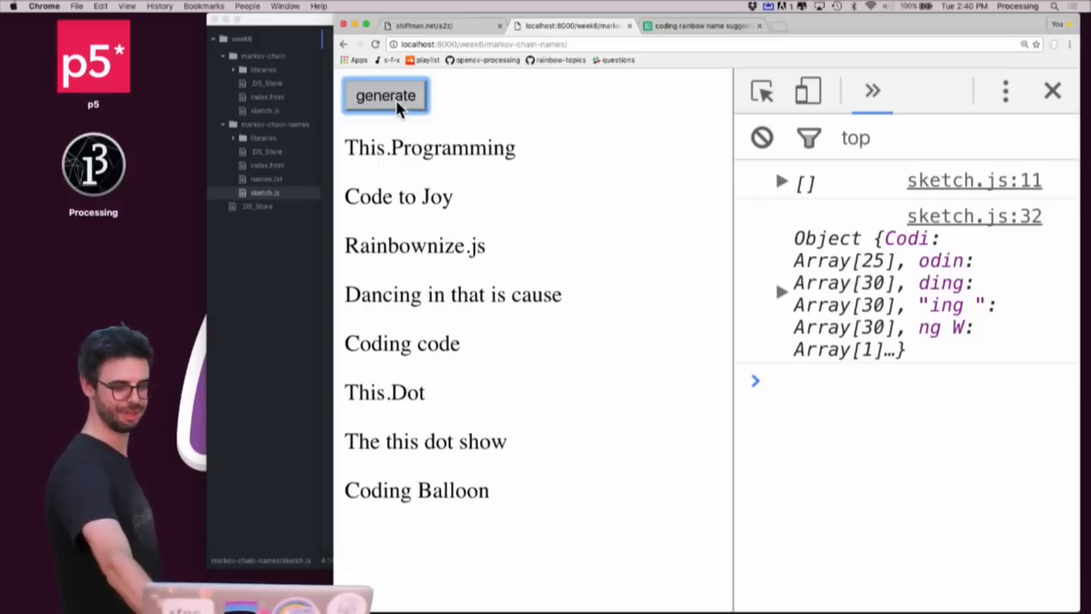
left_click(386, 96)
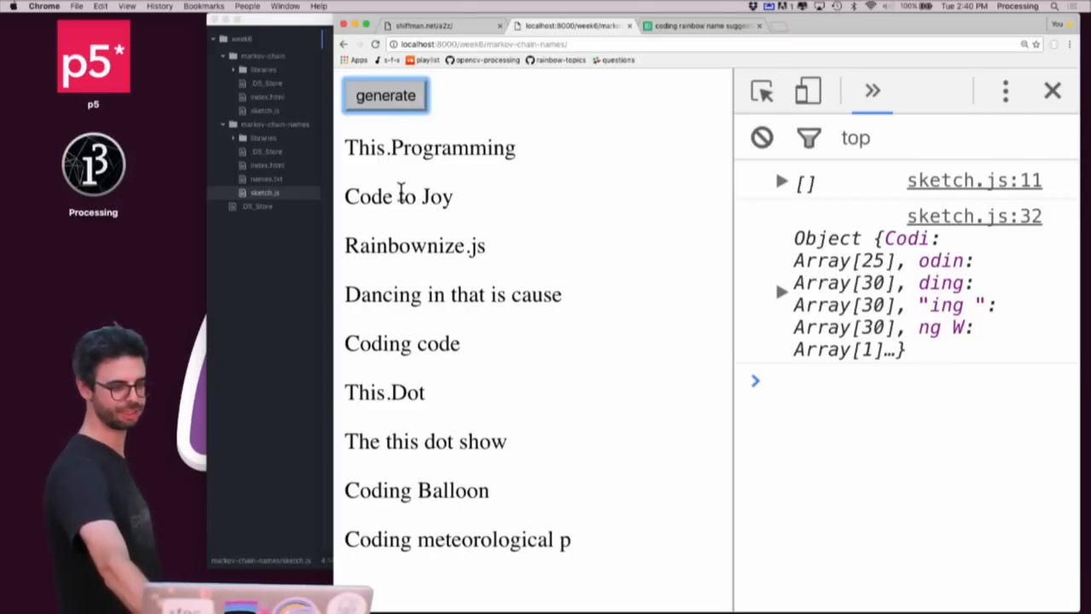
left_click(386, 95)
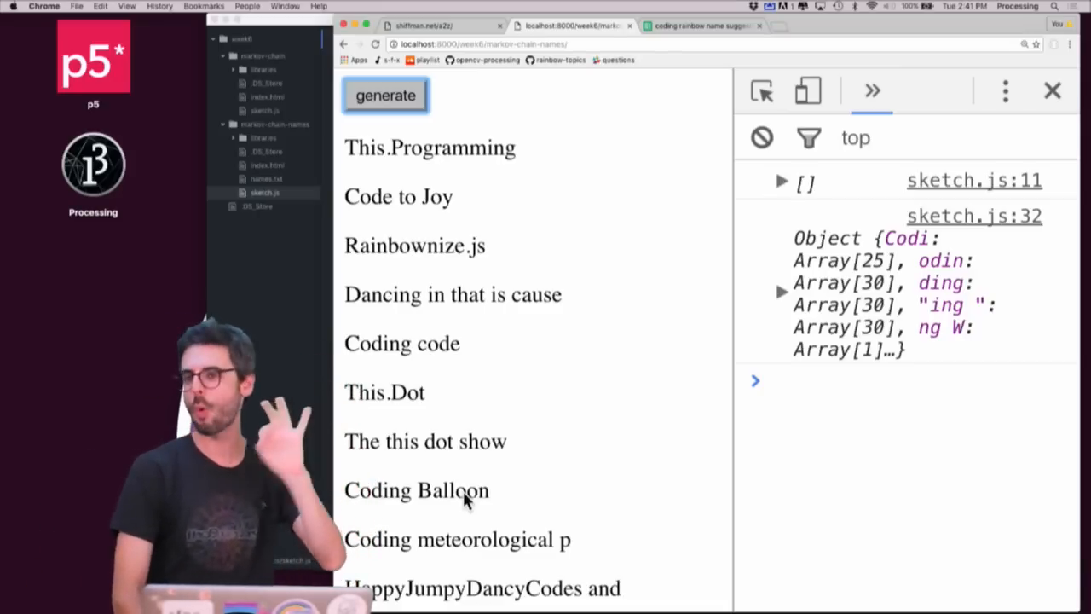
mouse_move(451, 116)
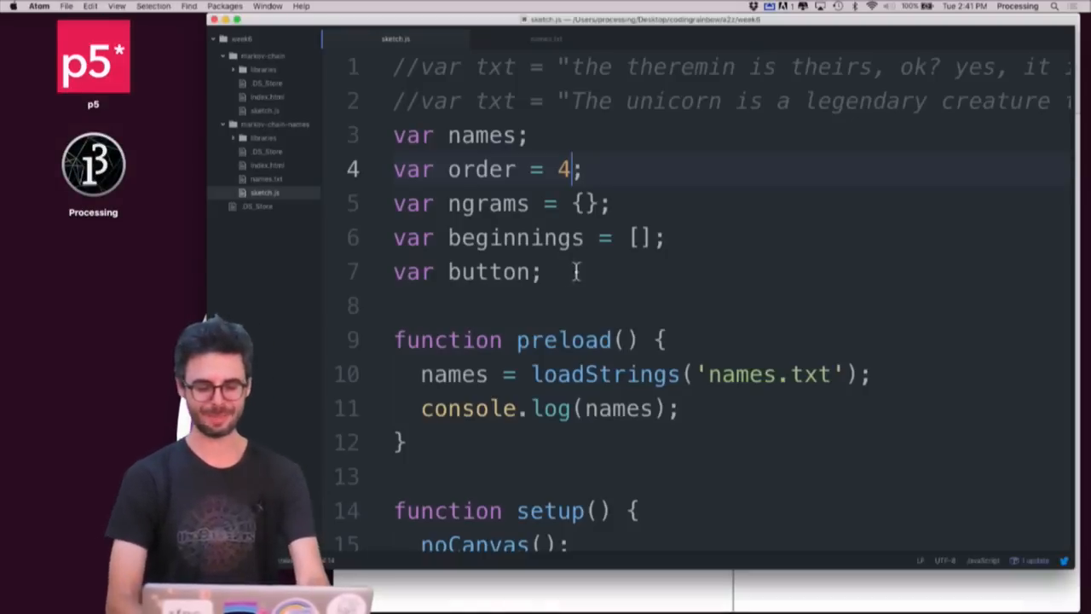
Set var order to 3 in sketch.js and generate "Joy of light appearing d" in Chrome.
type("3")
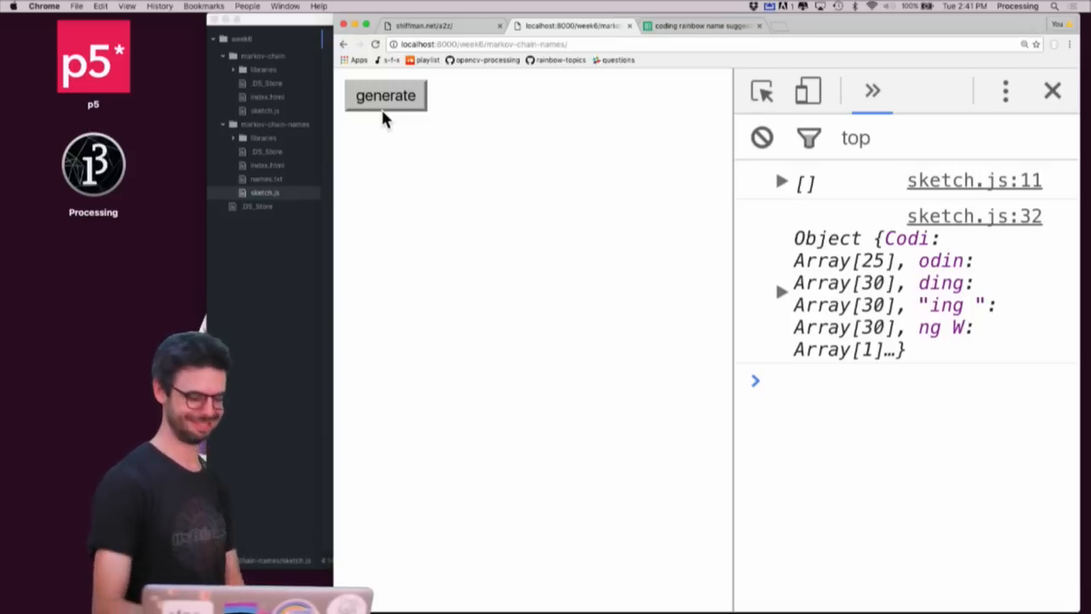
left_click(386, 96)
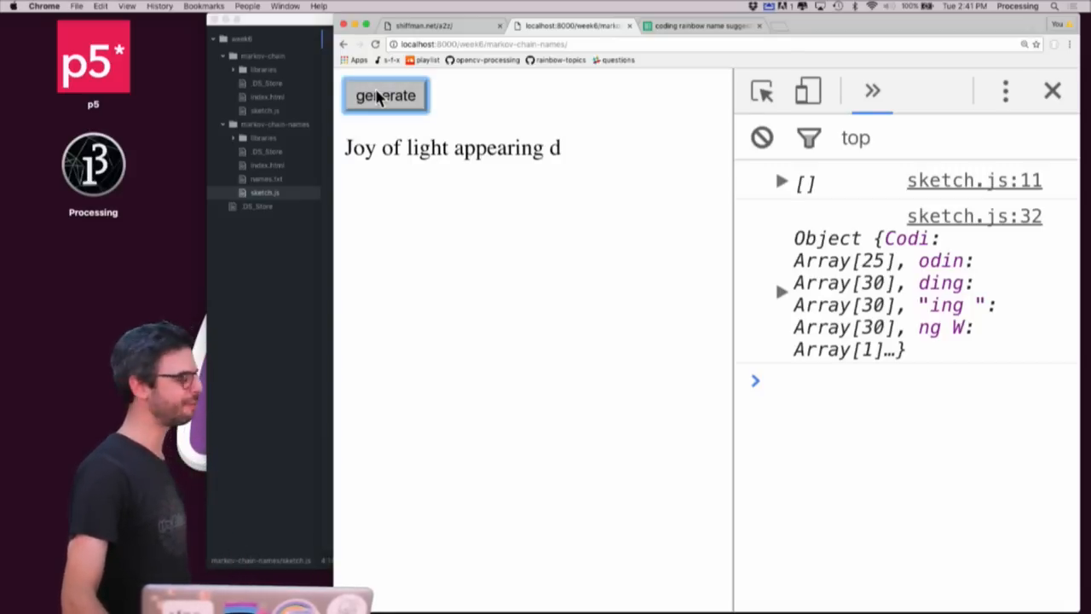